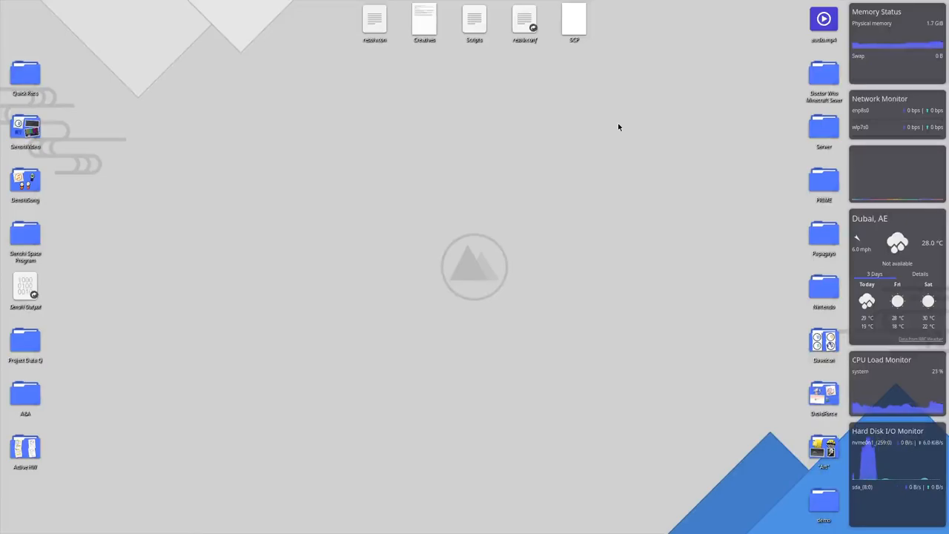
mouse_move(549, 104)
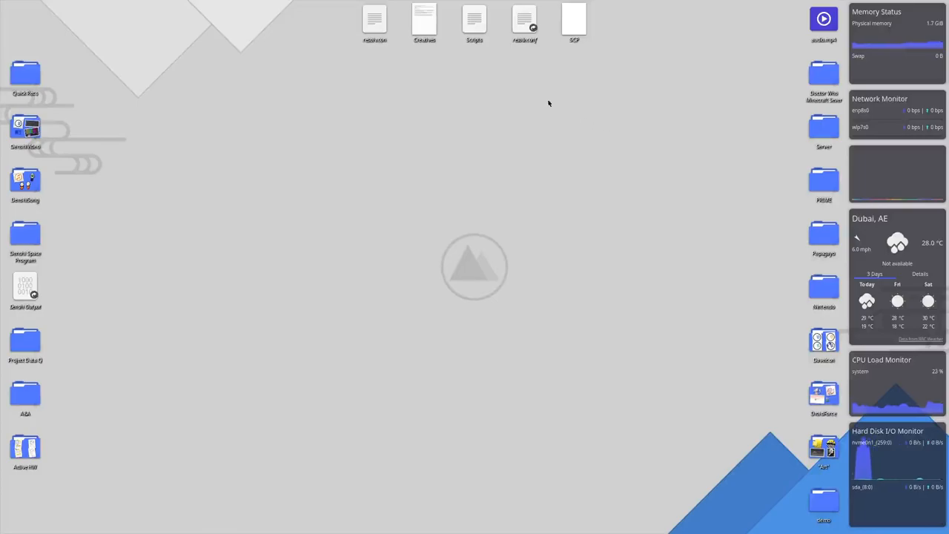
mouse_move(478, 109)
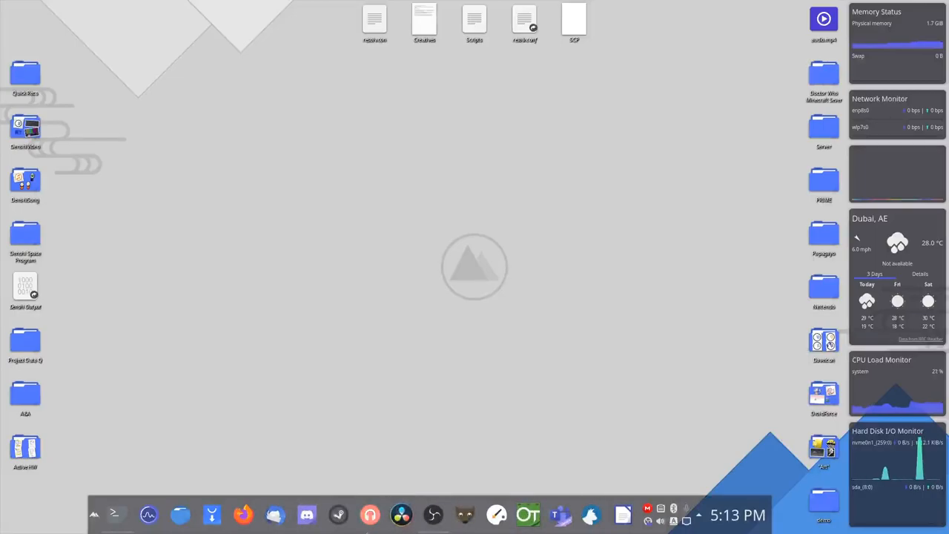
mouse_move(401, 515)
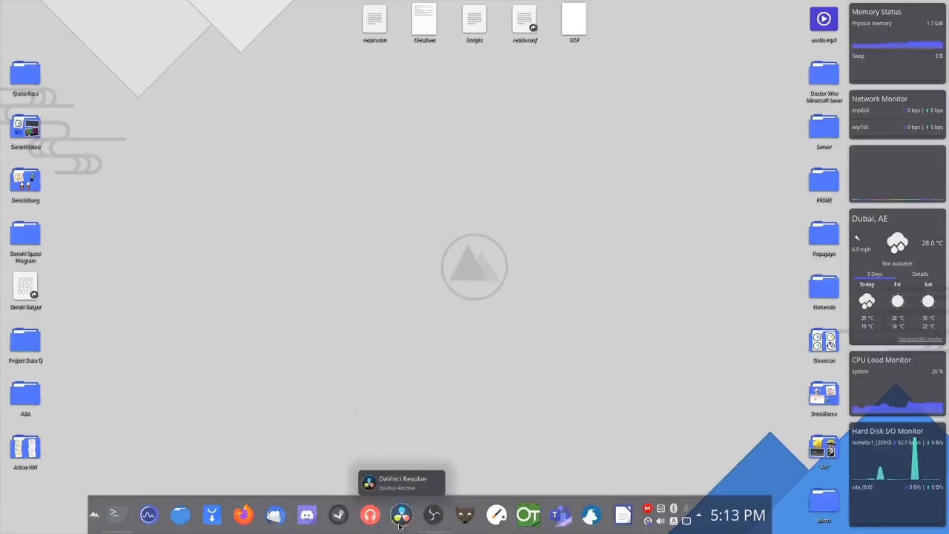
mouse_move(306, 514)
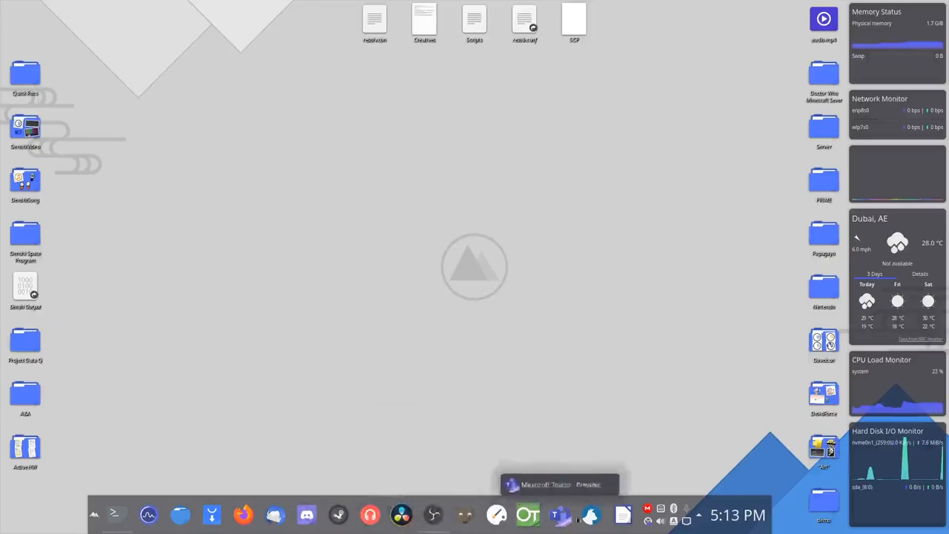
mouse_move(149, 514)
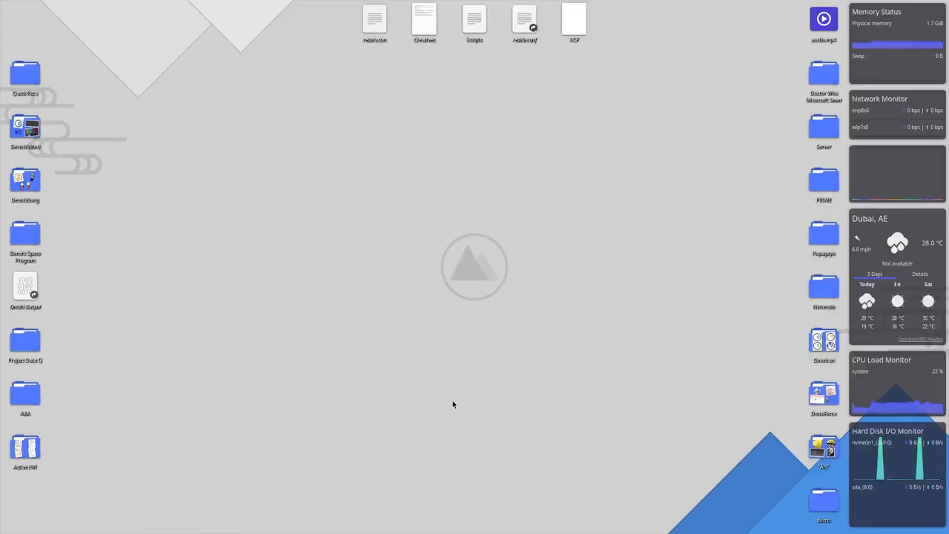
mouse_move(369, 446)
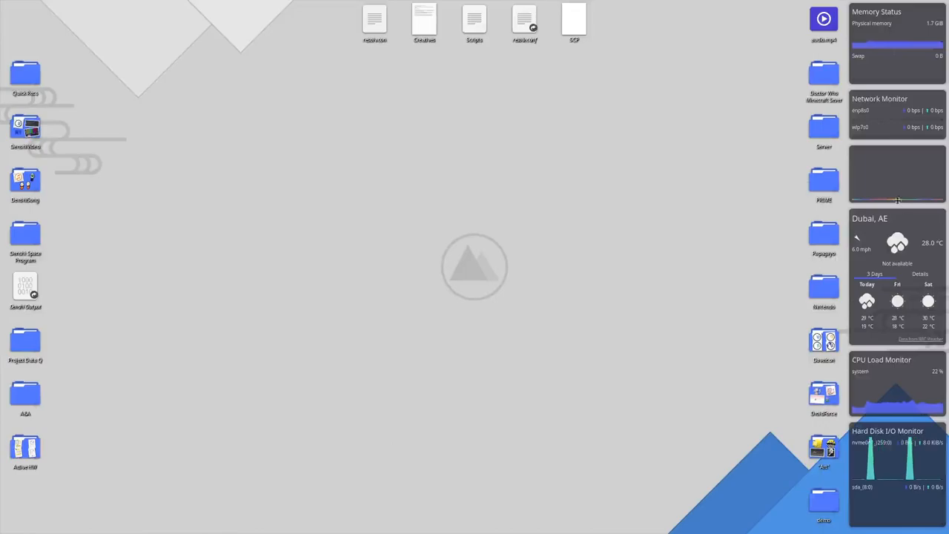
mouse_move(891, 184)
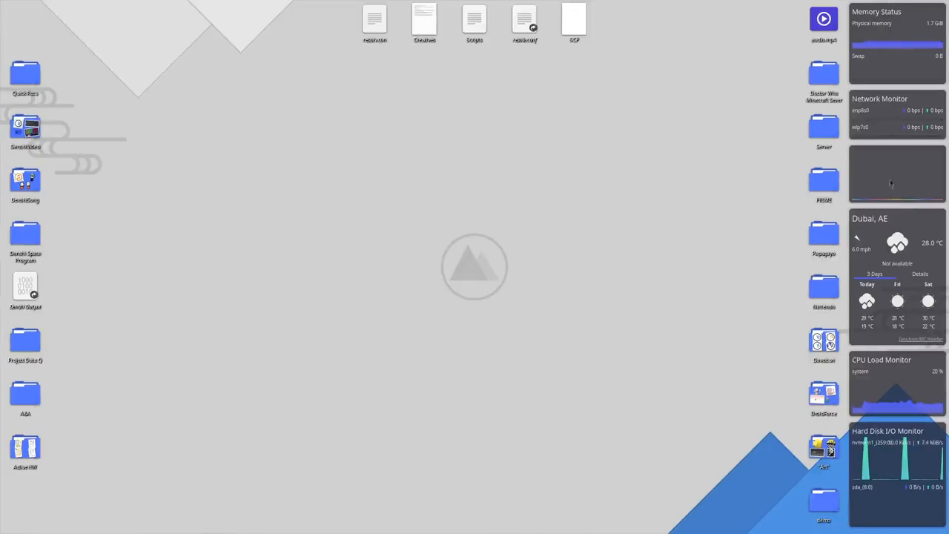
mouse_move(303, 236)
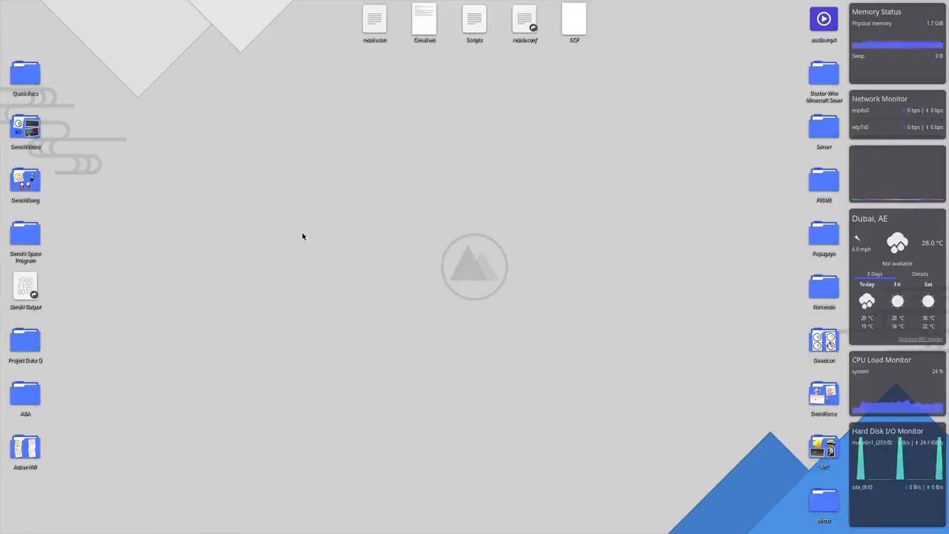
mouse_move(411, 287)
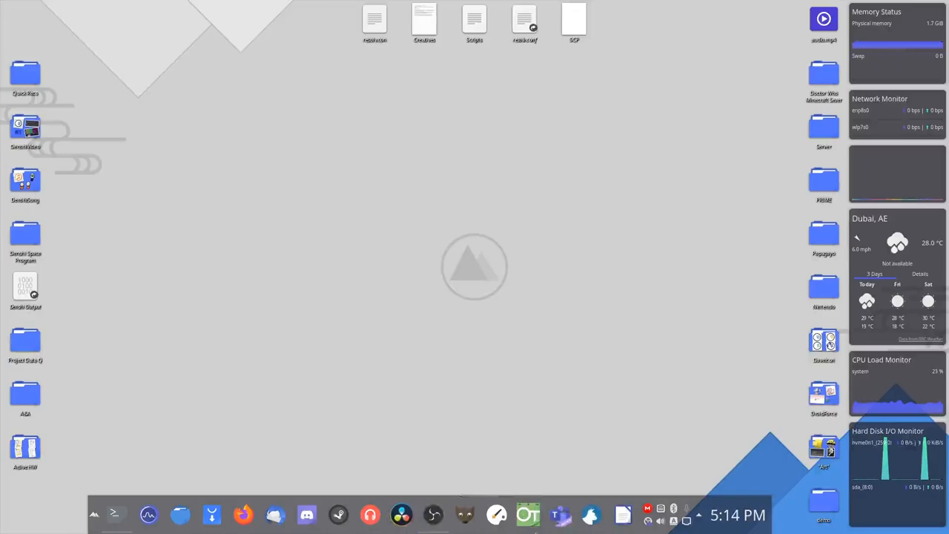
mouse_move(496, 514)
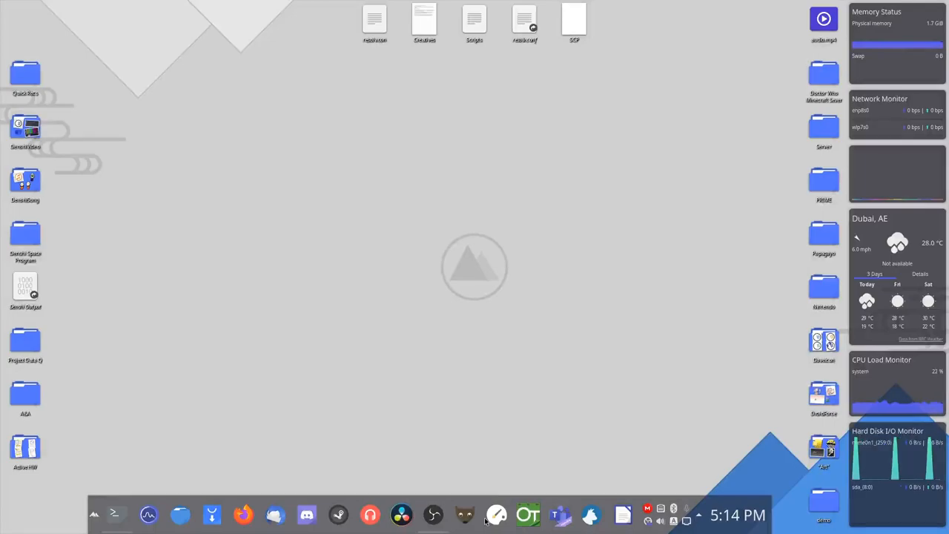
mouse_move(528, 514)
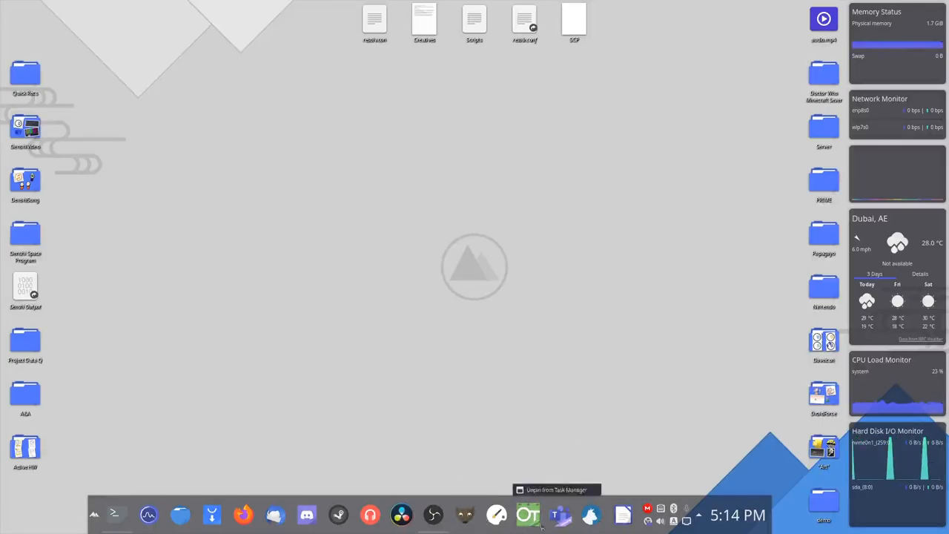
Edit the bottom panel, then open the Panon visualizer widget's settings
right_click(738, 515)
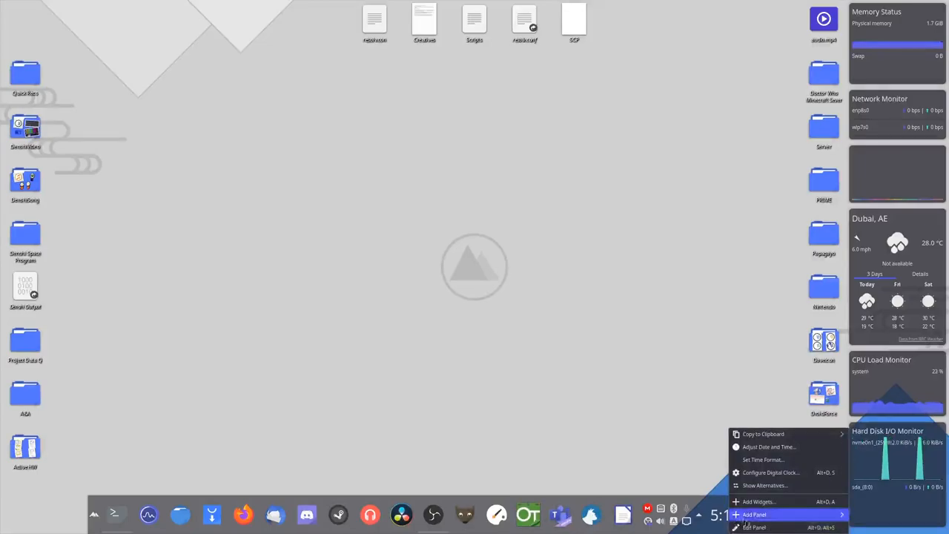
left_click(754, 527)
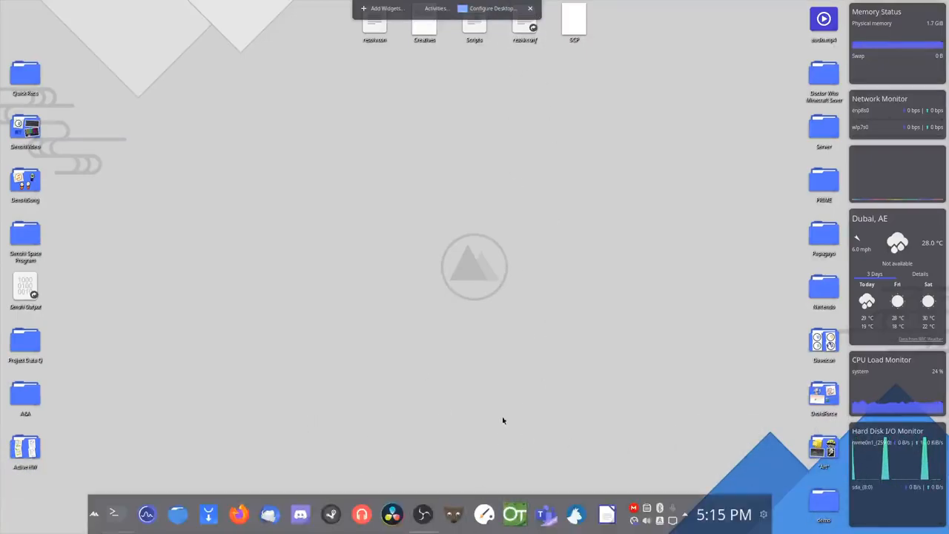
left_click(530, 9)
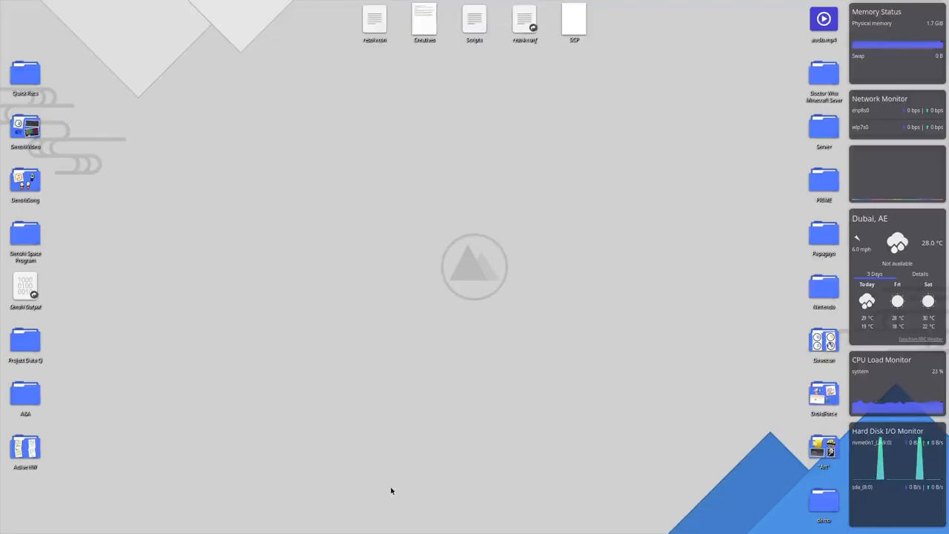
mouse_move(422, 411)
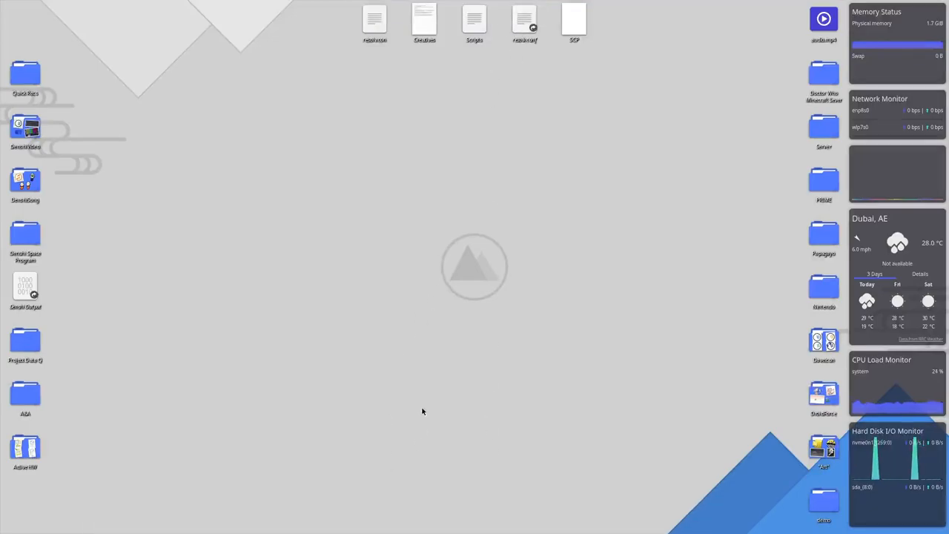
mouse_move(415, 416)
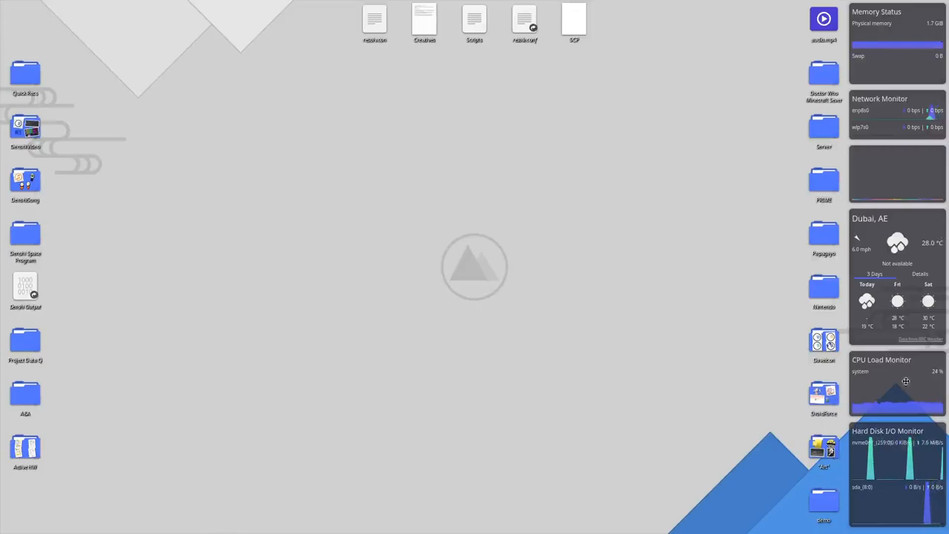
mouse_move(900, 454)
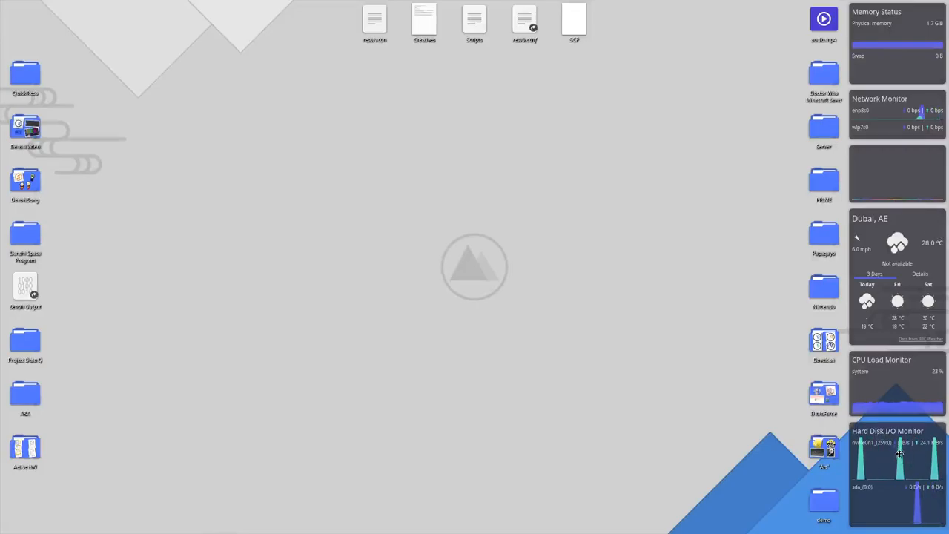
mouse_move(887, 183)
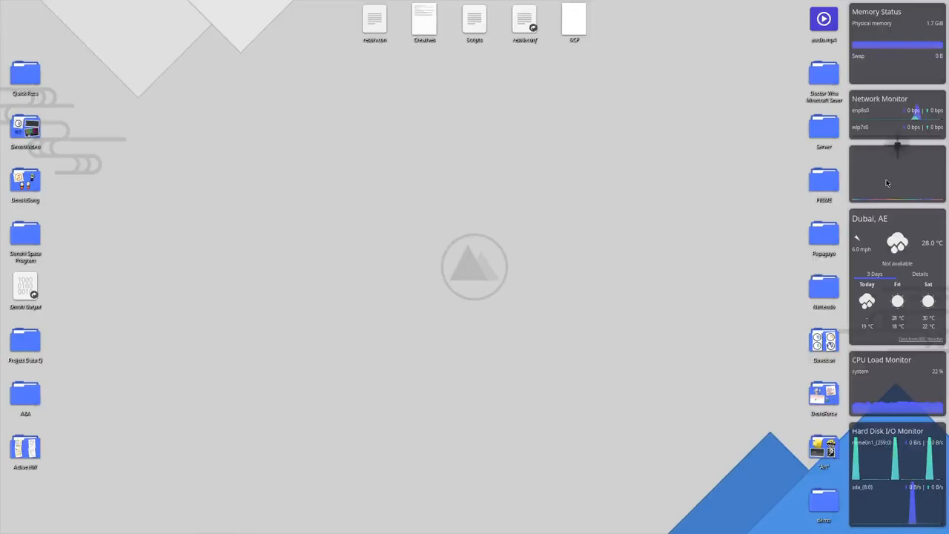
right_click(897, 170)
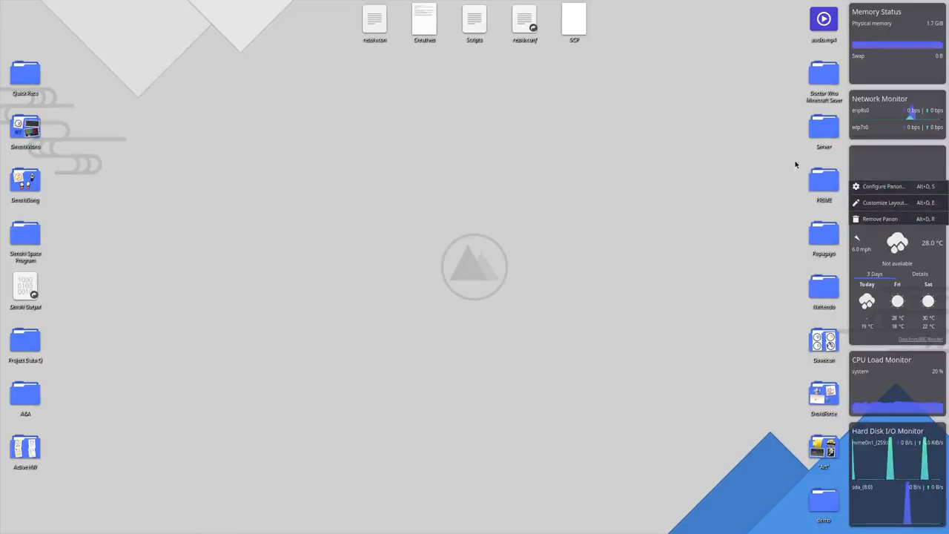
left_click(883, 186)
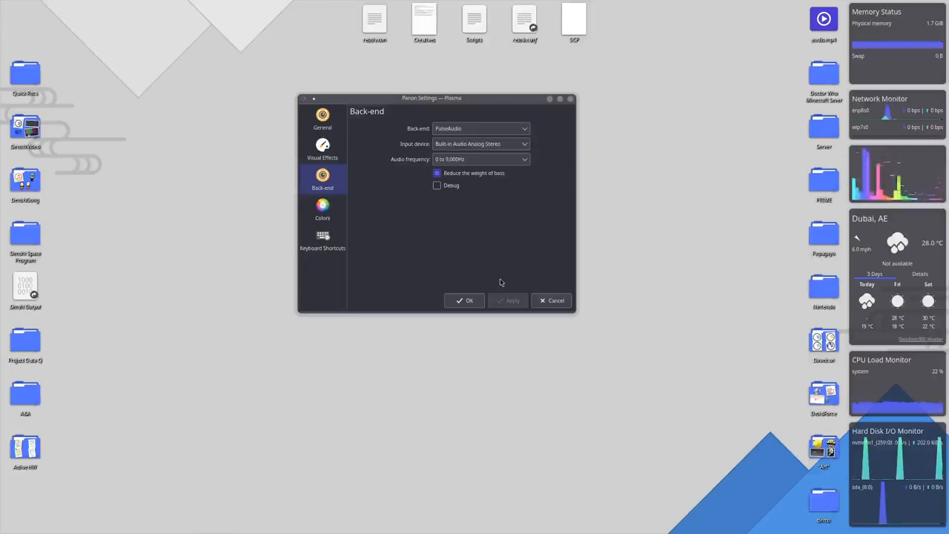
mouse_move(497, 271)
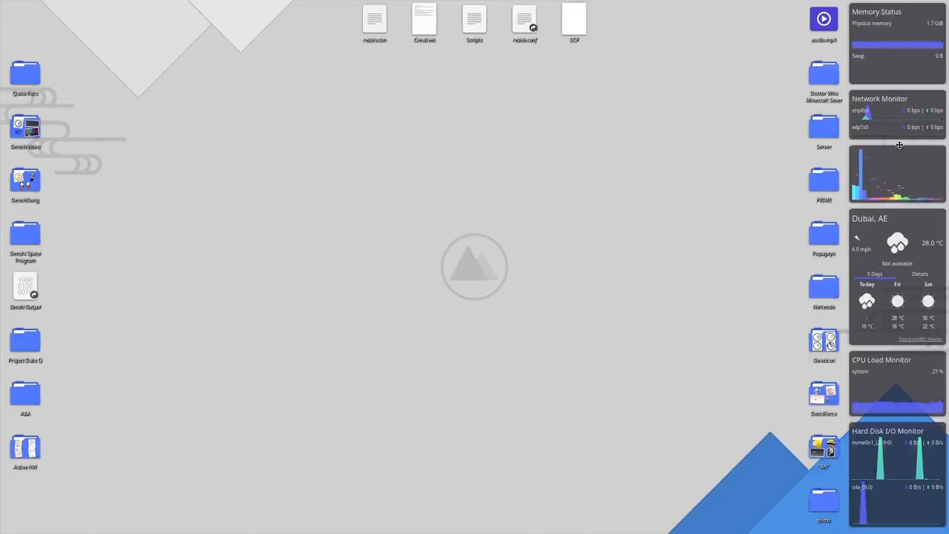
mouse_move(874, 105)
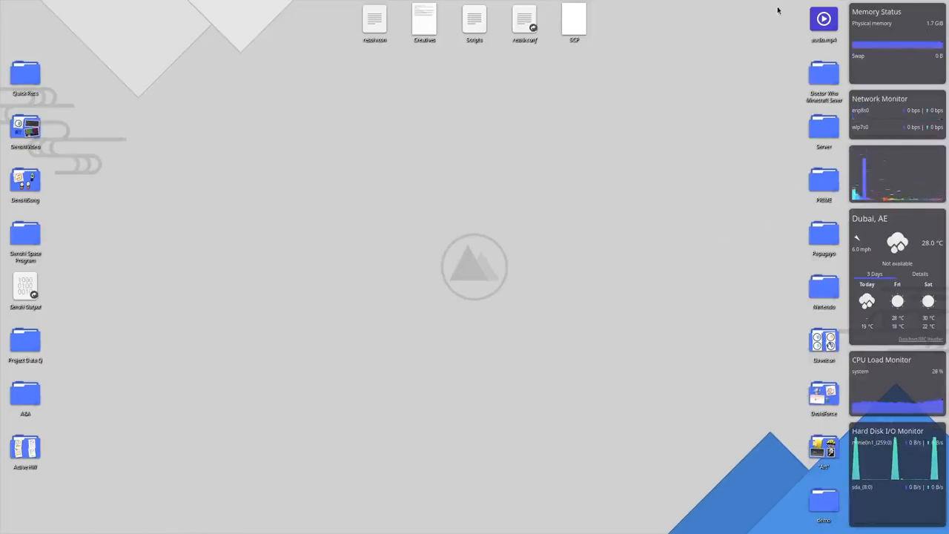
mouse_move(414, 415)
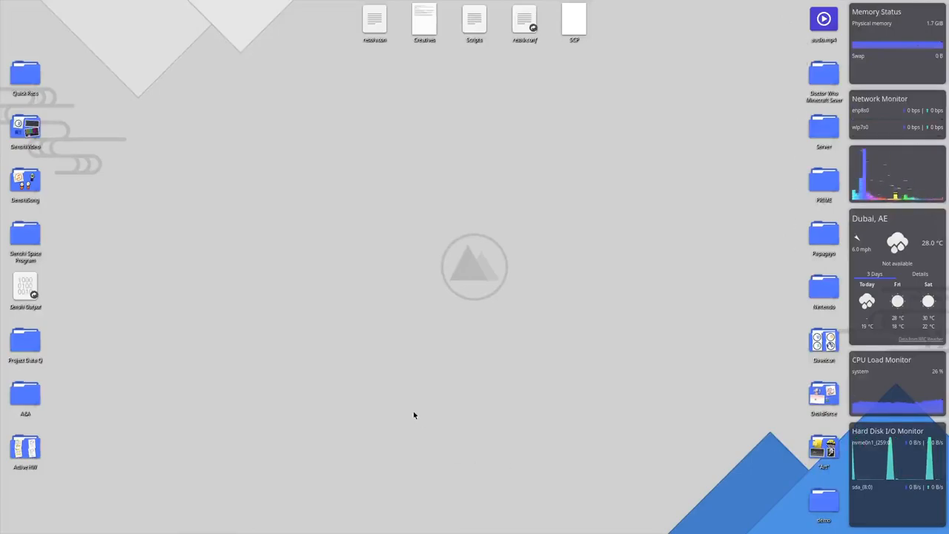
Open Project Data Q from the desktop and centre its Dolphin window
double_click(25, 340)
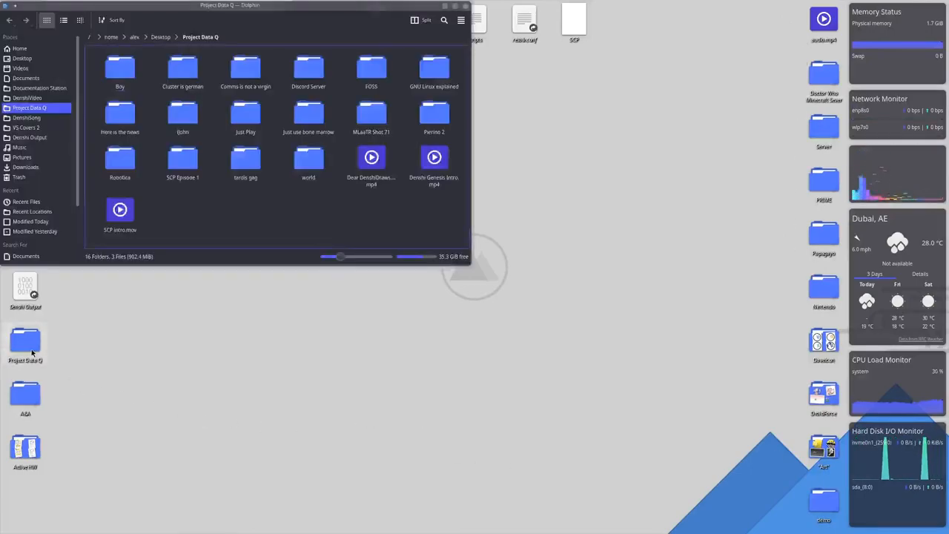
left_click_drag(230, 5, 408, 92)
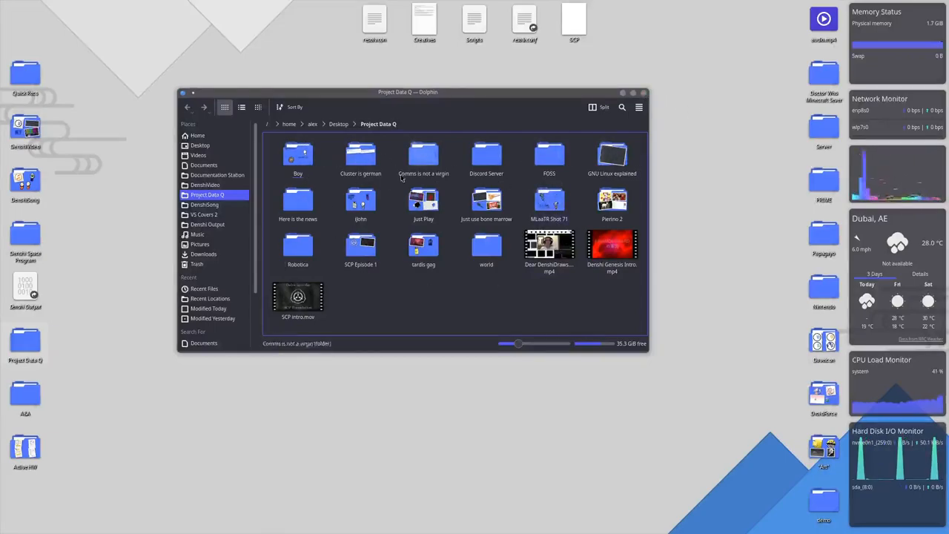
left_click(612, 247)
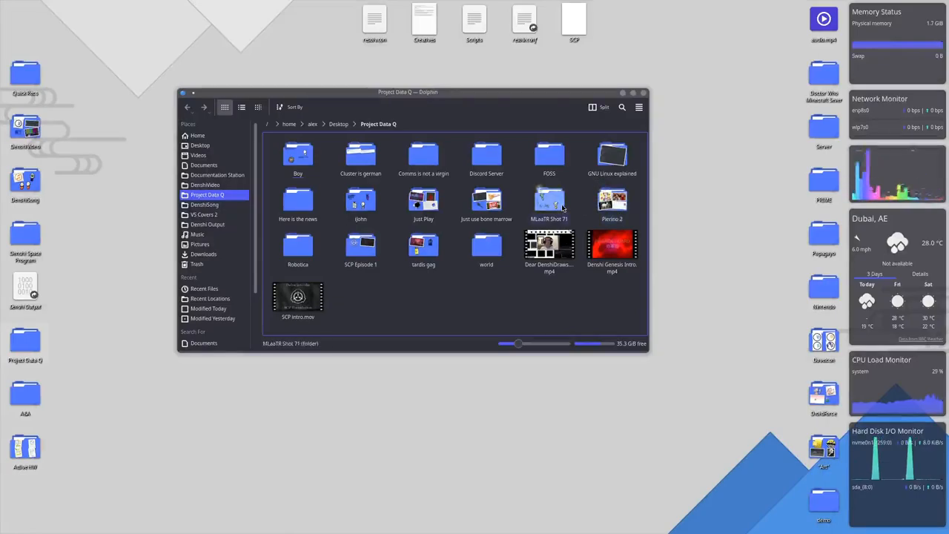
Move the Just use bone marrow folder to Trash
left_click(487, 204)
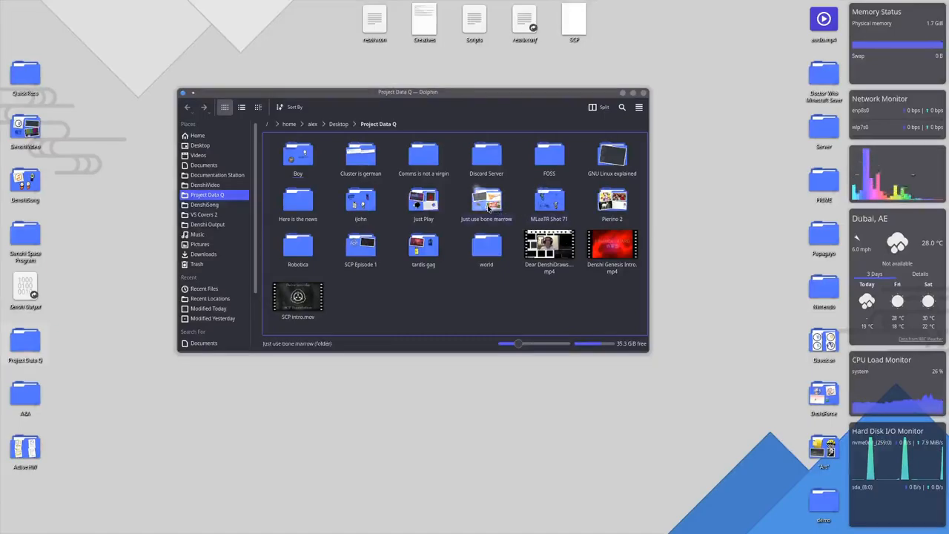
right_click(487, 204)
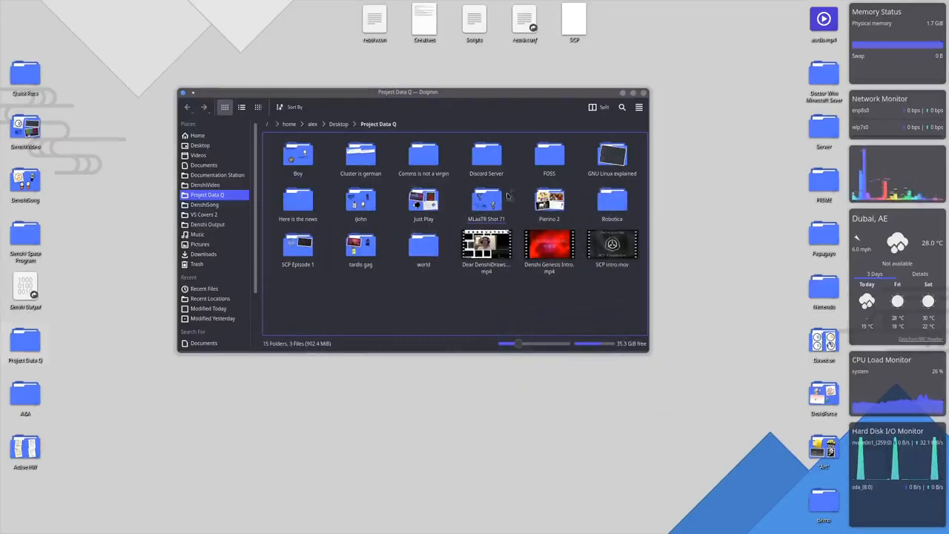
left_click(487, 201)
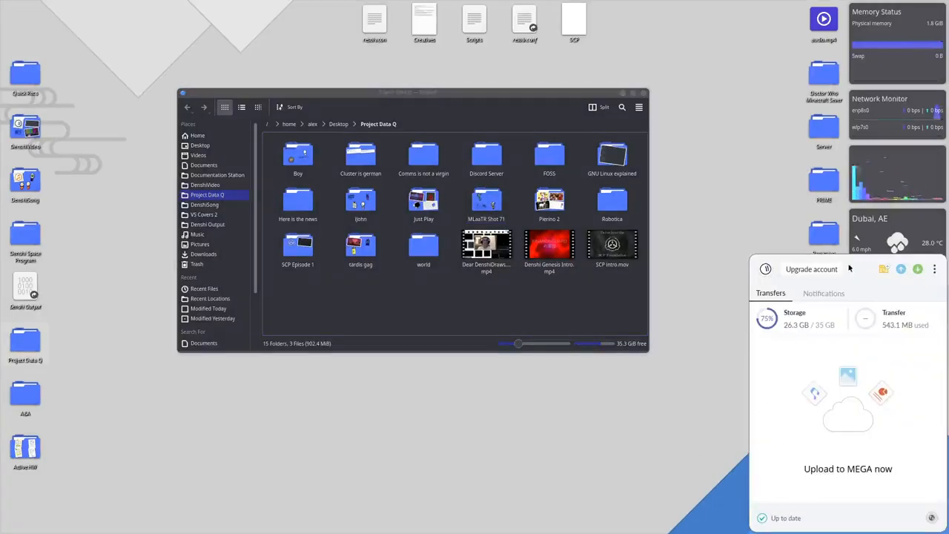
mouse_move(857, 274)
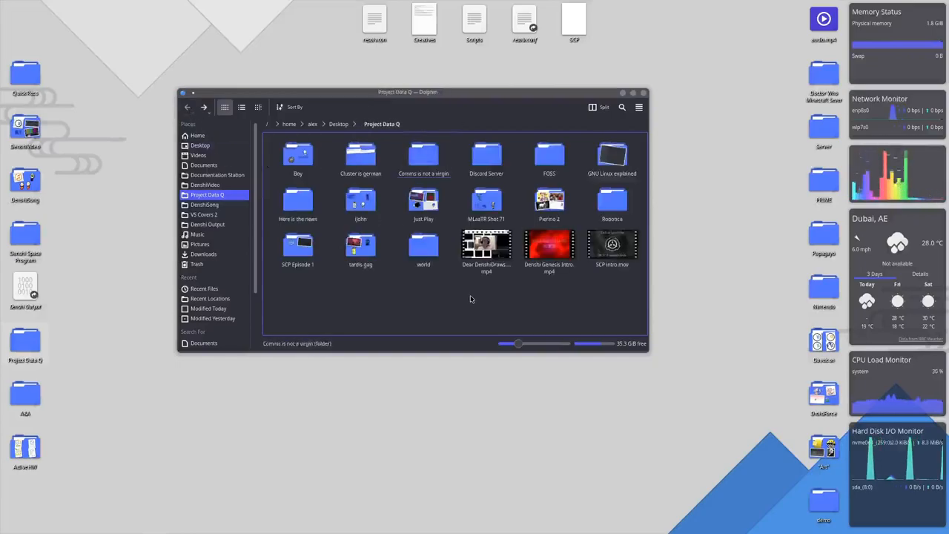
Try several desktop folder icons, ending with DenshiVideo opened in Dolphin
left_click(642, 92)
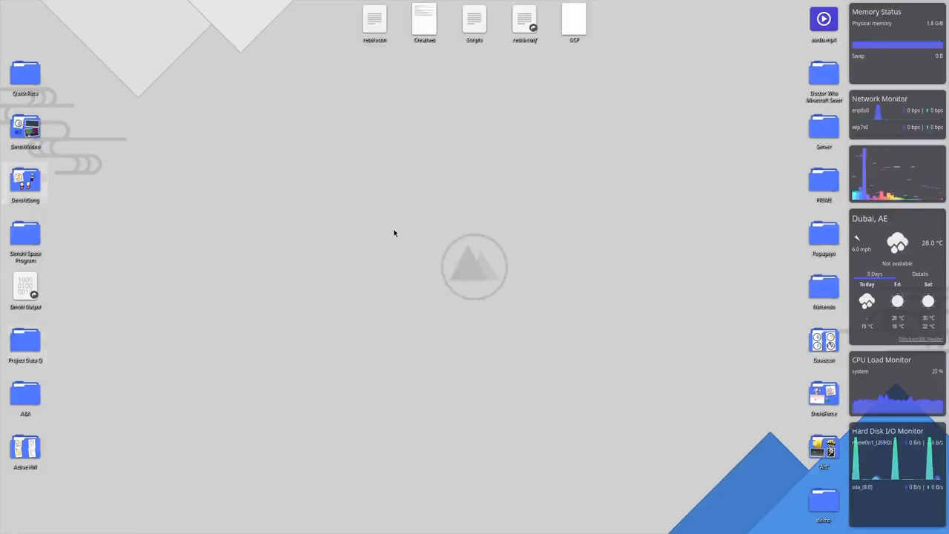
double_click(25, 178)
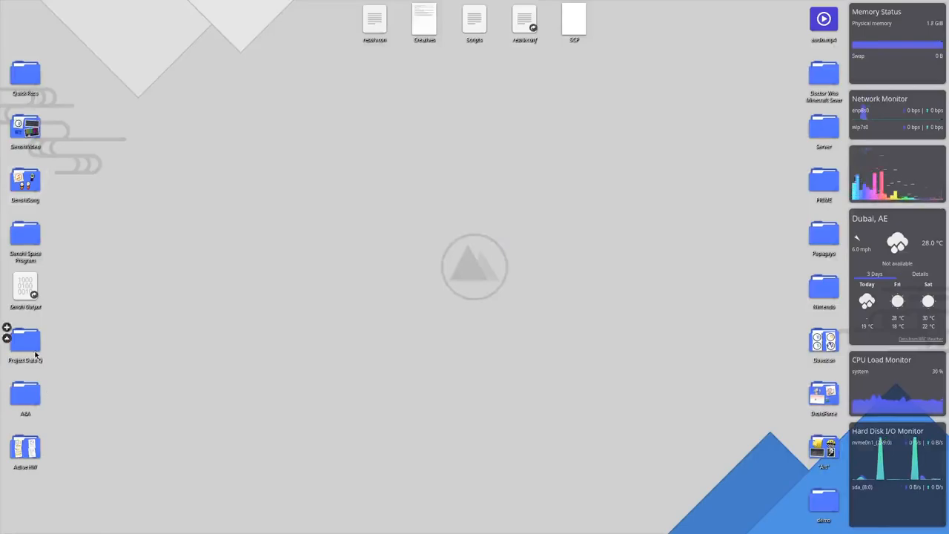
double_click(25, 339)
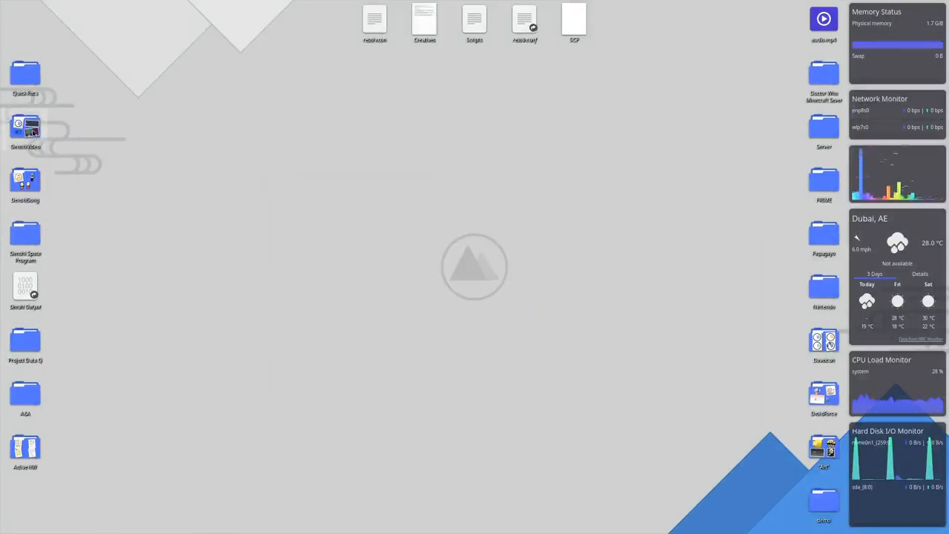
double_click(25, 127)
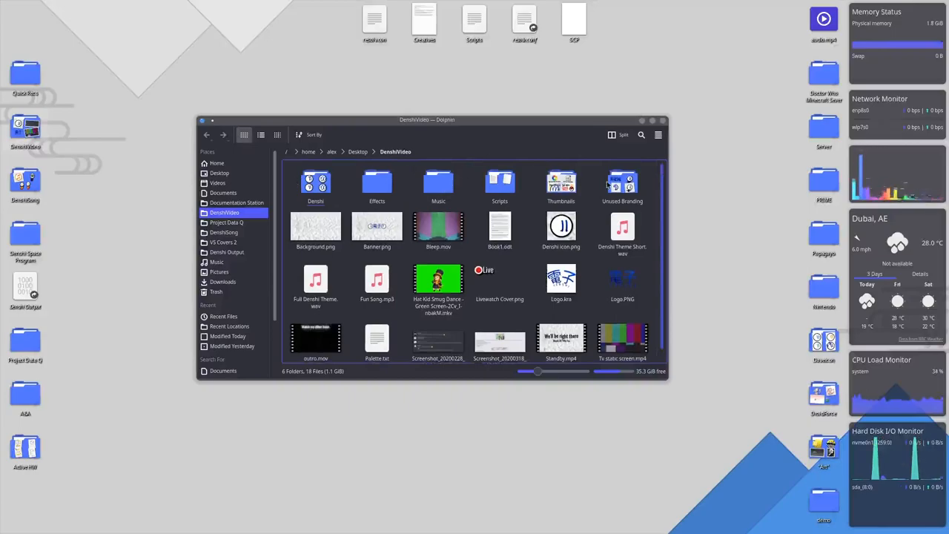
Browse the Effects and Scripts folders and select the Vector vs Raster document
double_click(561, 185)
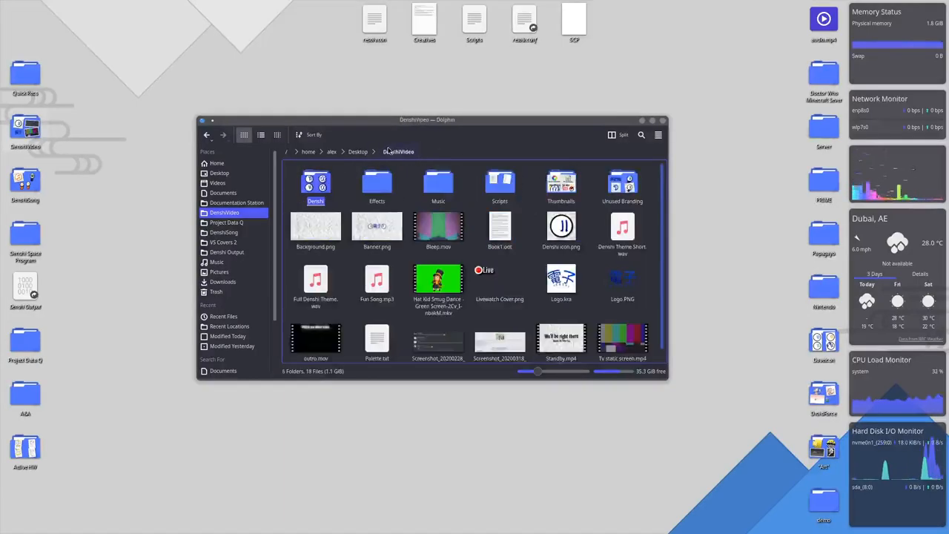
double_click(376, 183)
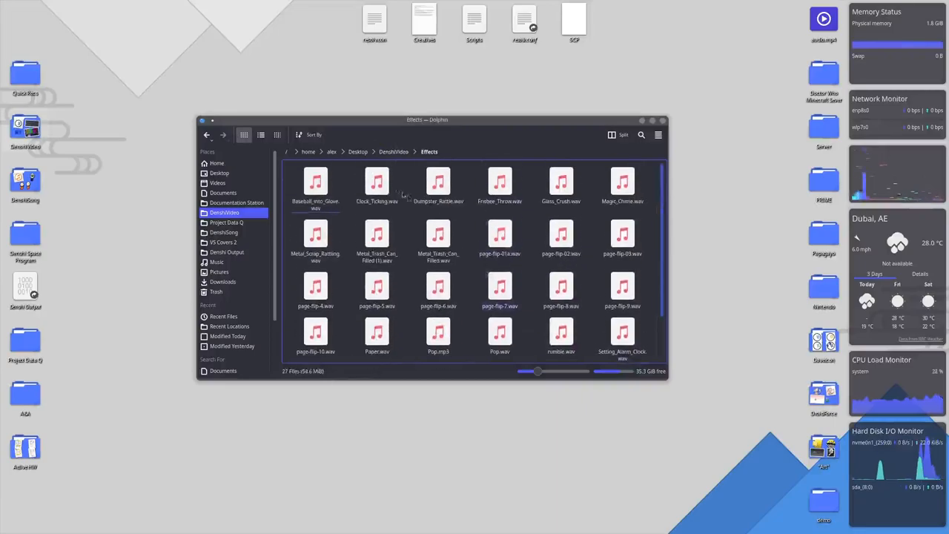
left_click(216, 261)
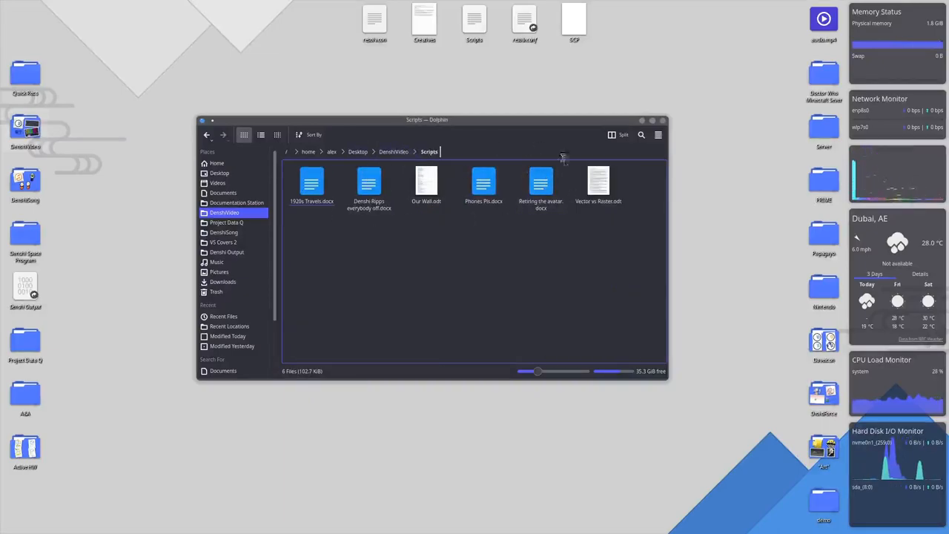
left_click(599, 184)
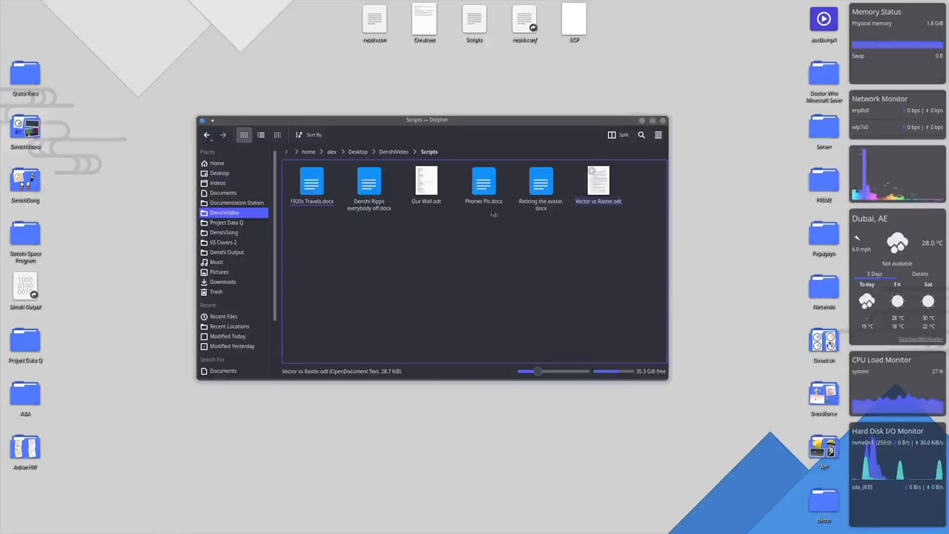
Return to DenshiVideo, close the window, and open DenshiSong from the desktop
left_click(206, 134)
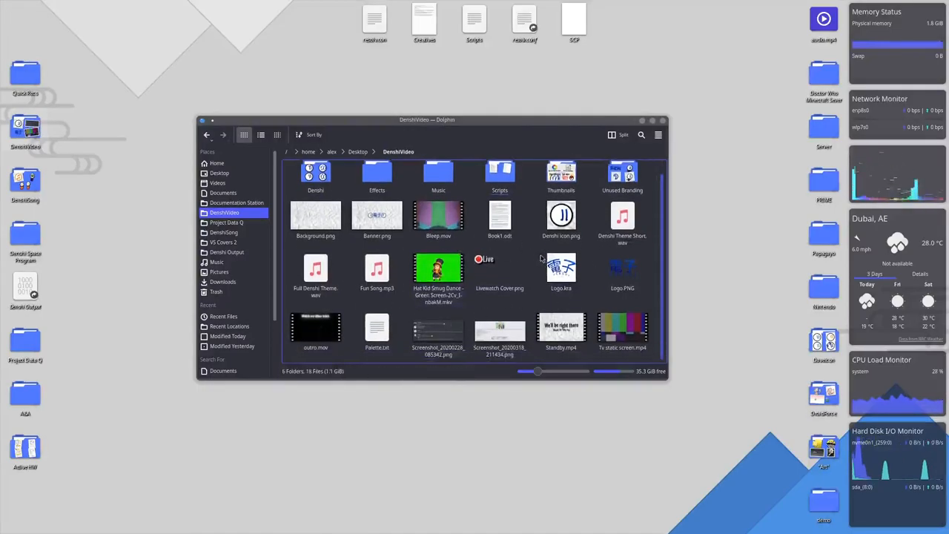
left_click(500, 330)
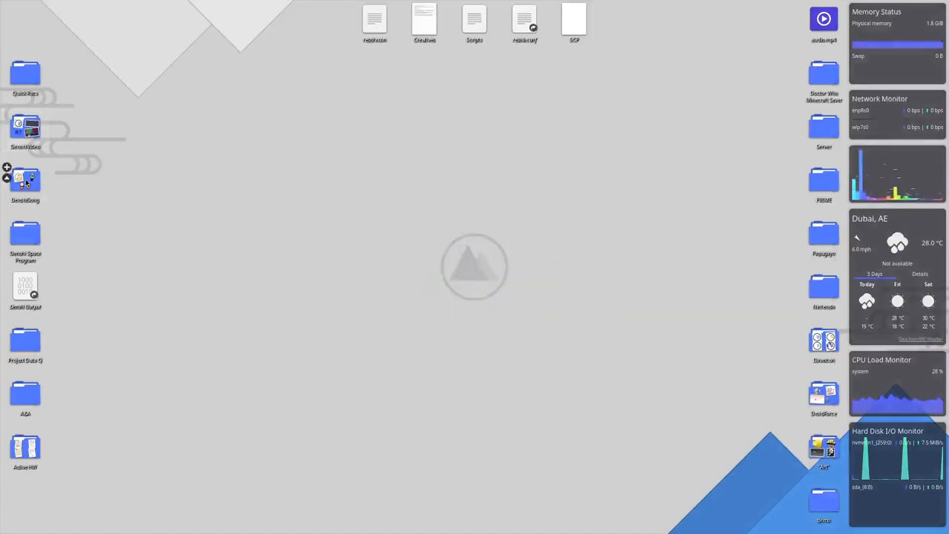
double_click(25, 181)
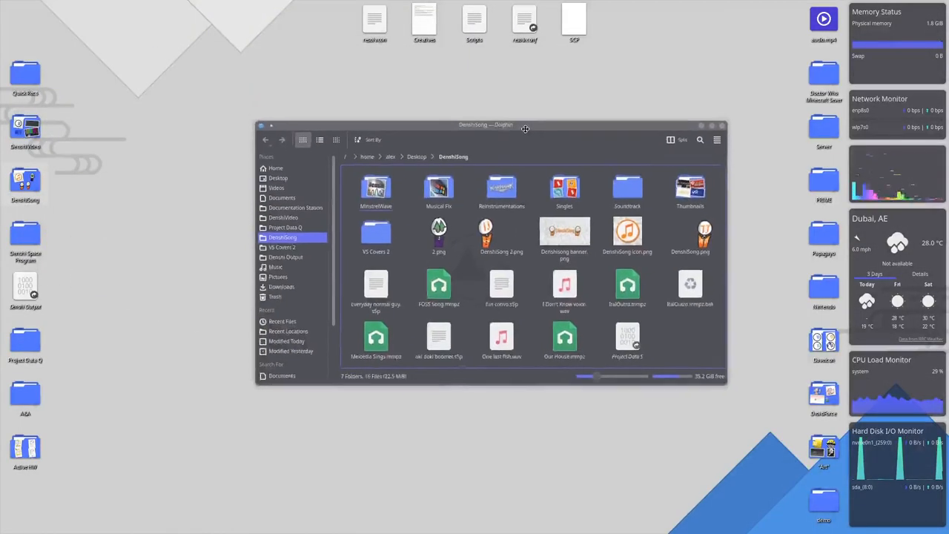
Peek into Reinstrumentations, return and select Musical Fix, then close Dolphin
double_click(501, 189)
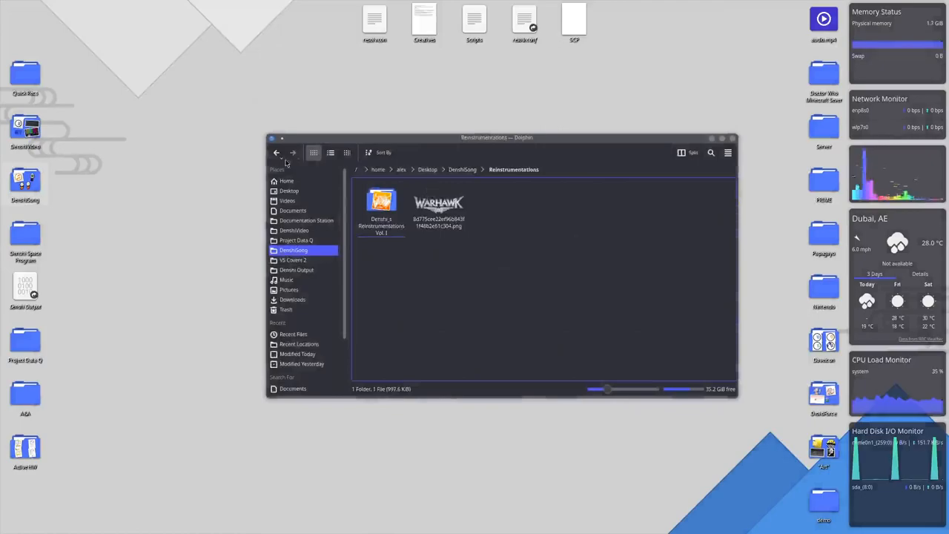
left_click(276, 153)
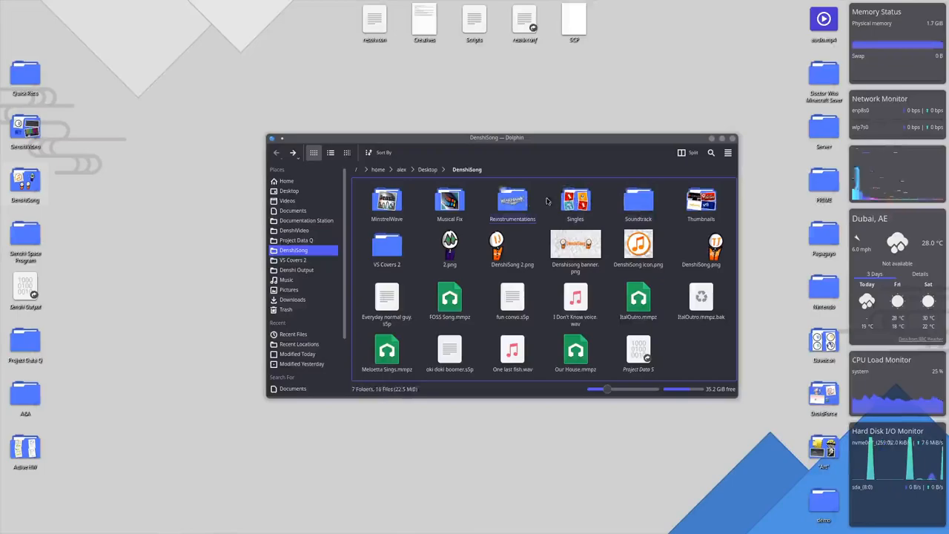
mouse_move(575, 200)
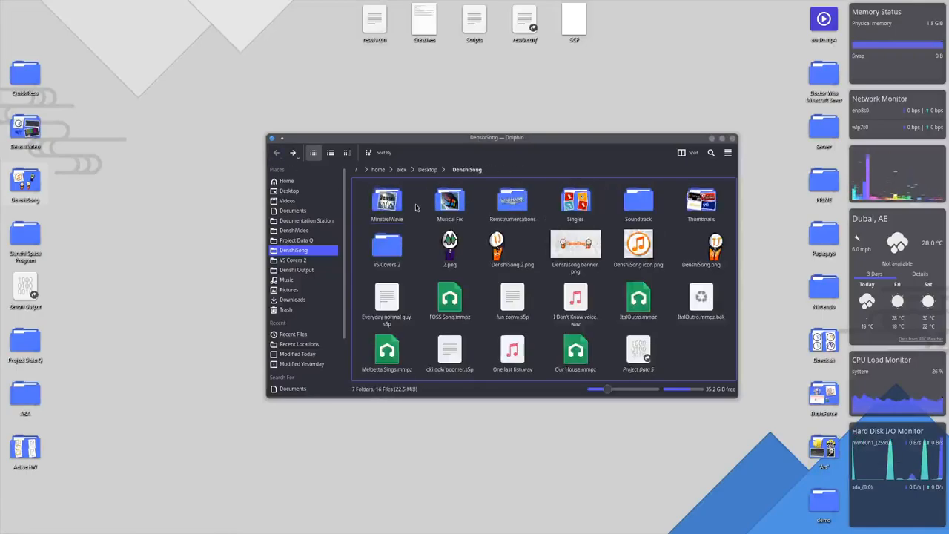
left_click(449, 204)
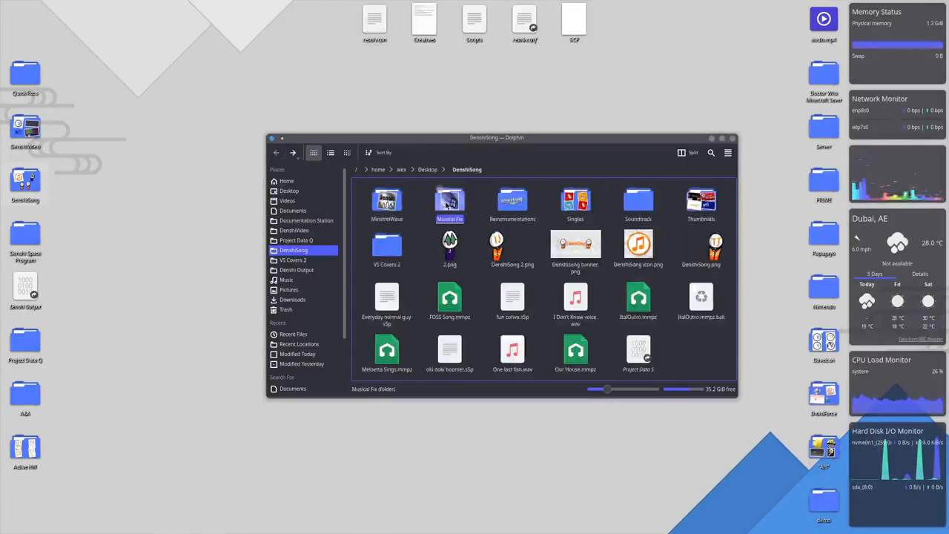
left_click(513, 201)
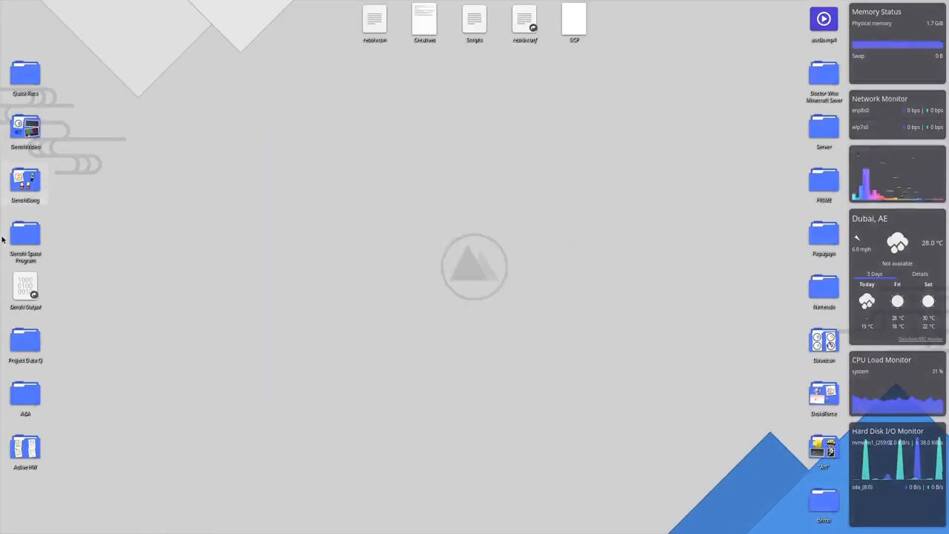
Browse Denshi Space Program and its Thumbnails, close Dolphin, then show OBS Studio's dock menu
double_click(25, 236)
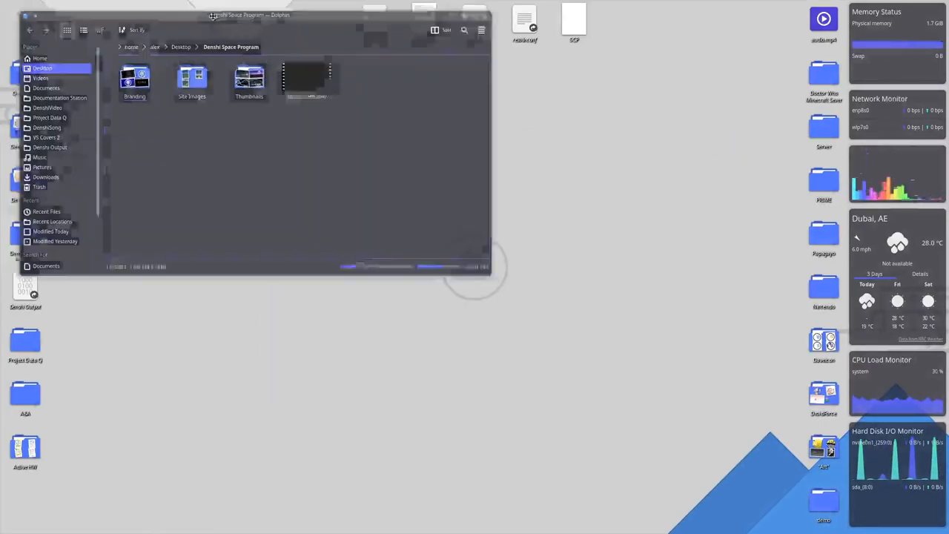
double_click(249, 82)
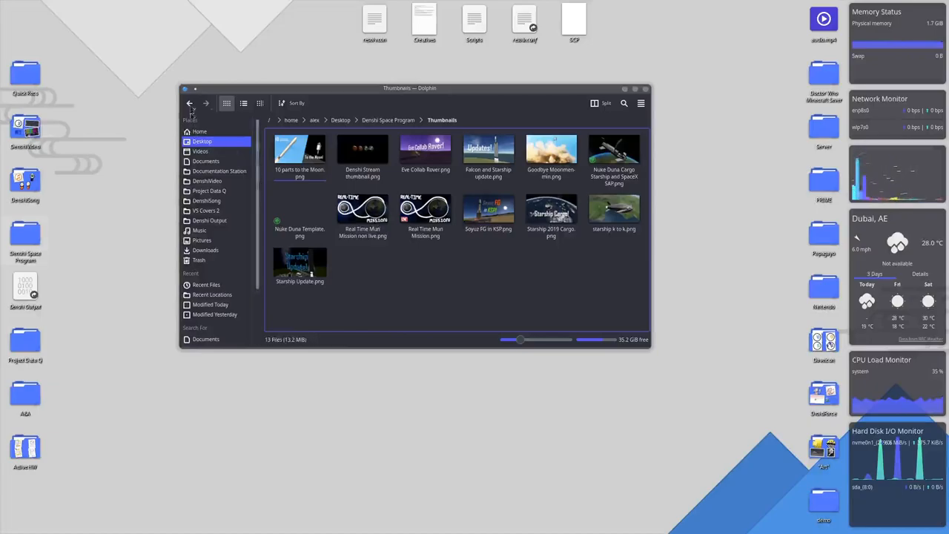
left_click(190, 103)
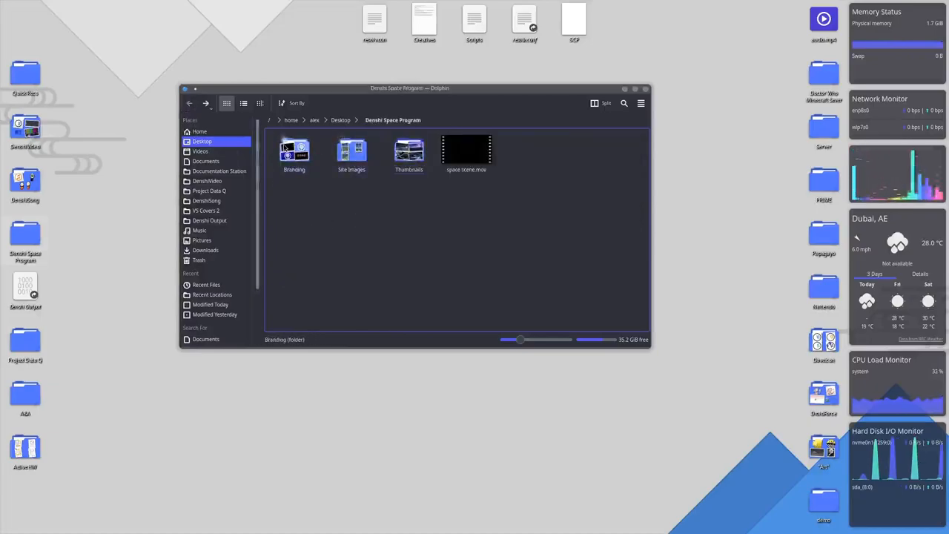
double_click(294, 151)
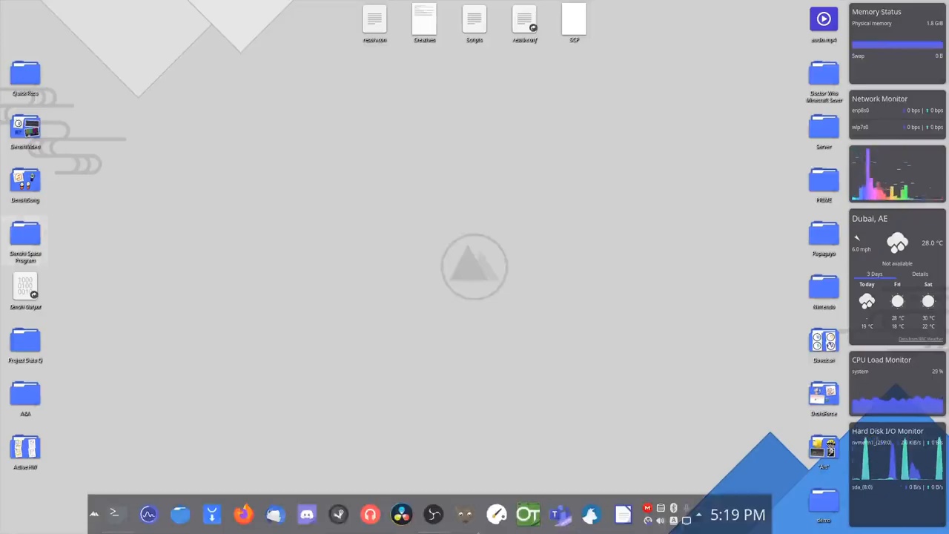
right_click(434, 514)
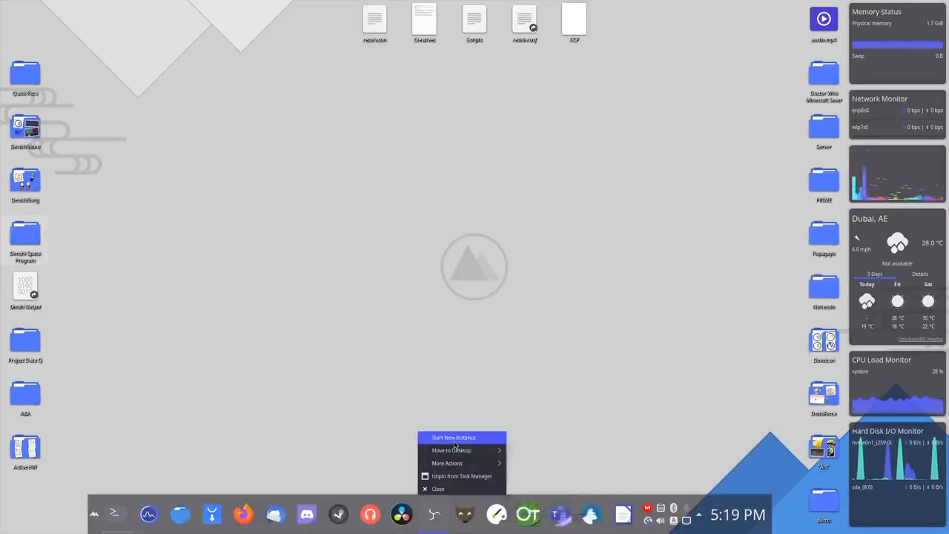
Start a new OBS Studio instance and select the Specific Recording scene
left_click(454, 437)
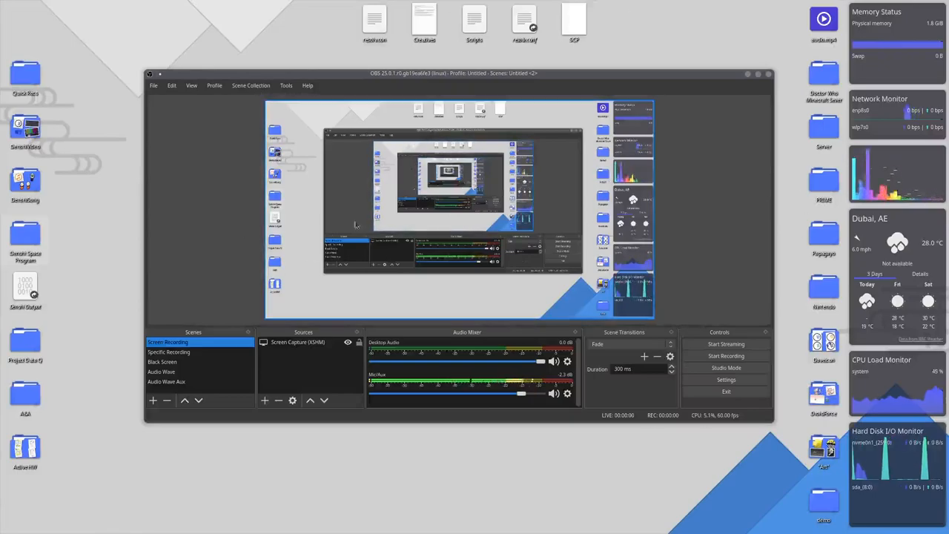
left_click(169, 352)
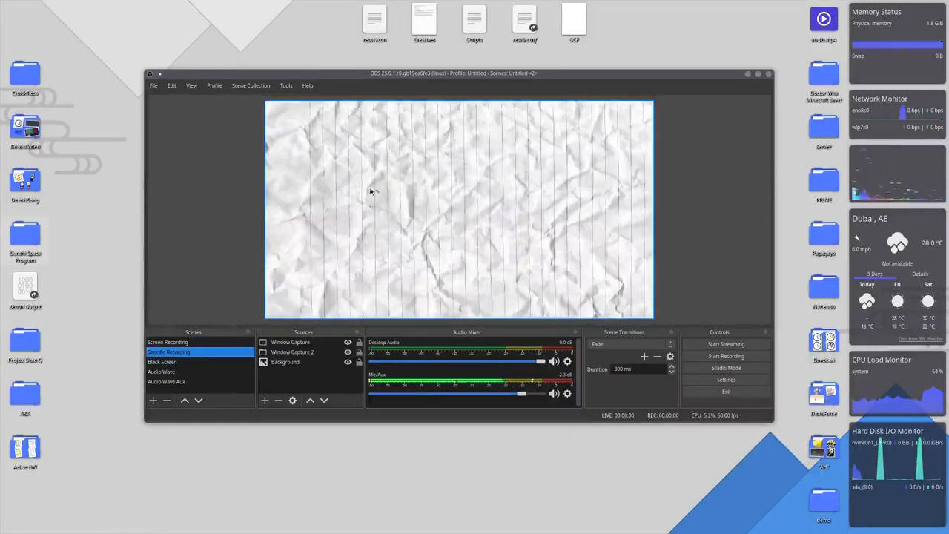
Point Window Capture at the OBS window, then switch to Screen Recording and Black Screen
right_click(290, 342)
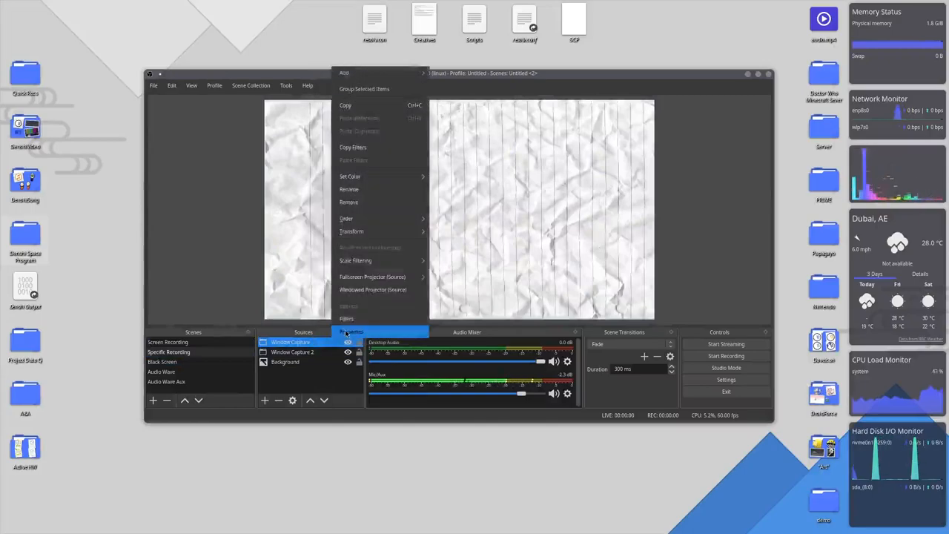
left_click(351, 332)
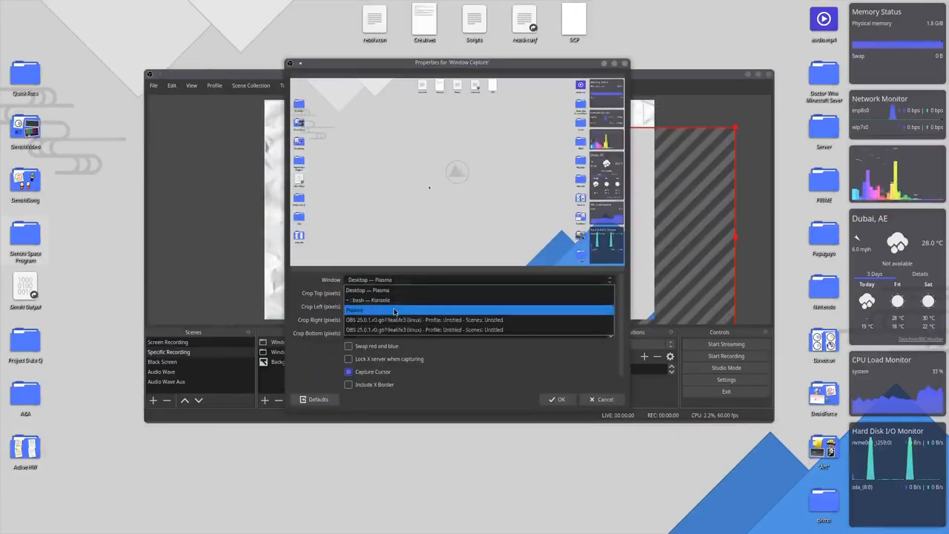
left_click(425, 319)
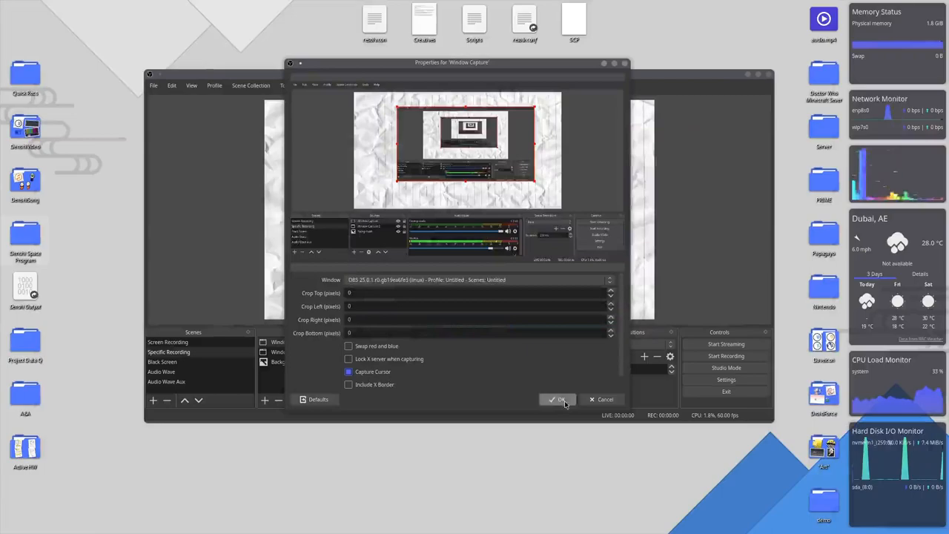
left_click(560, 399)
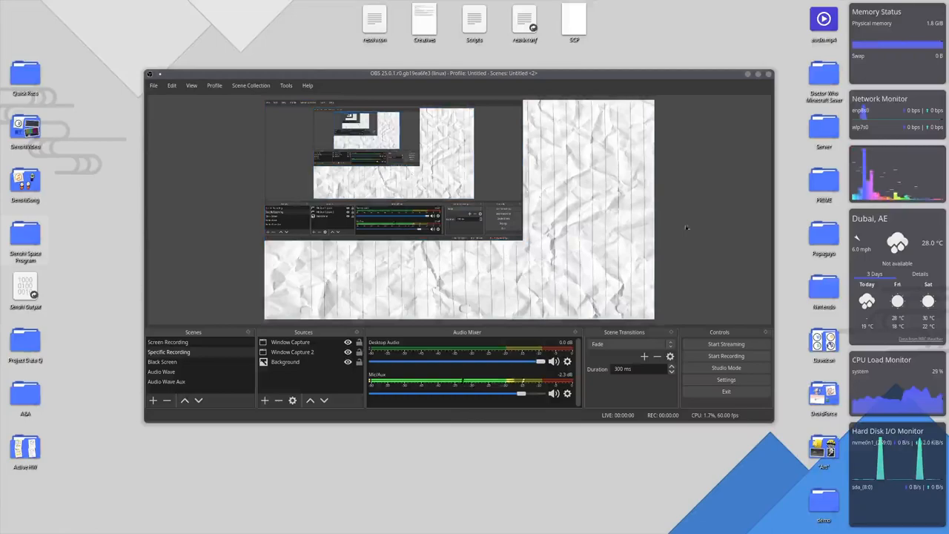
left_click(168, 342)
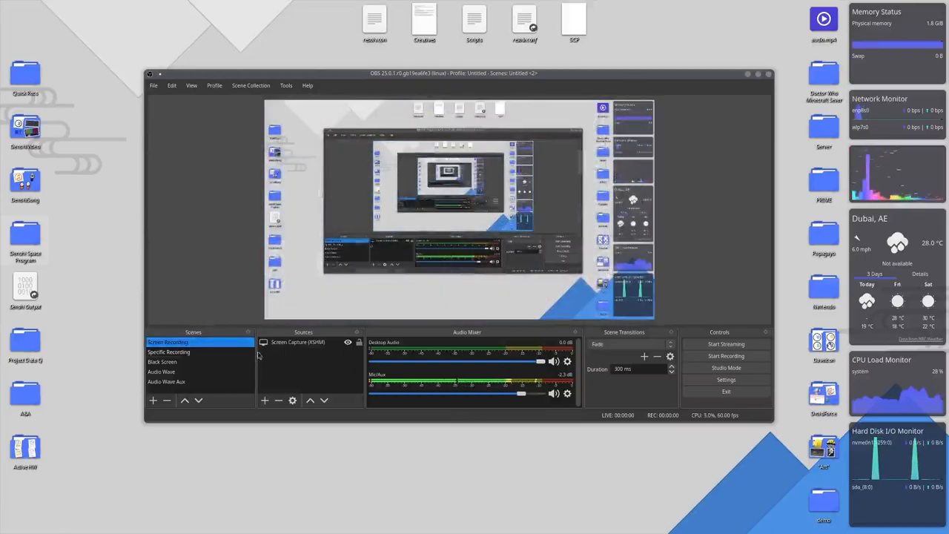
left_click(162, 362)
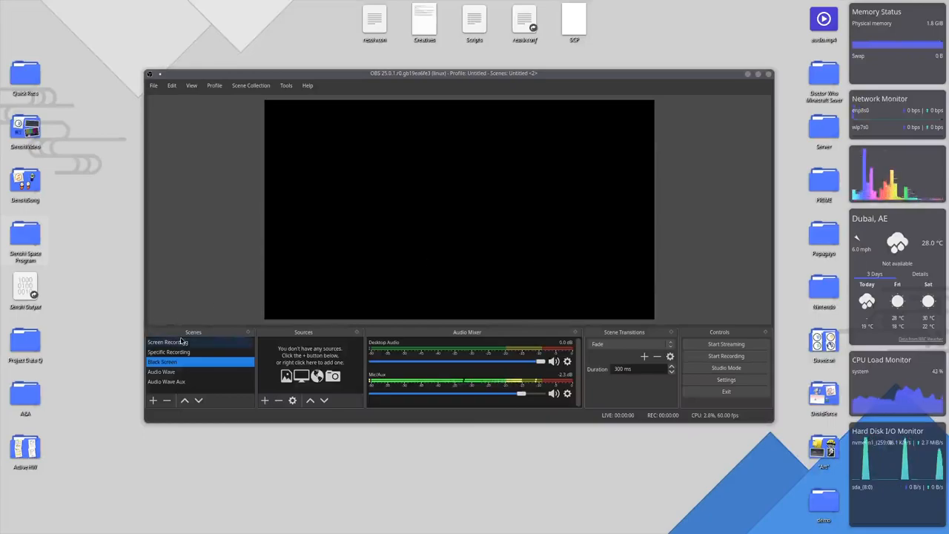
Preview the Audio Wave and Audio Wave Aux scenes and open Audio Spectrum 2's filters
left_click(162, 371)
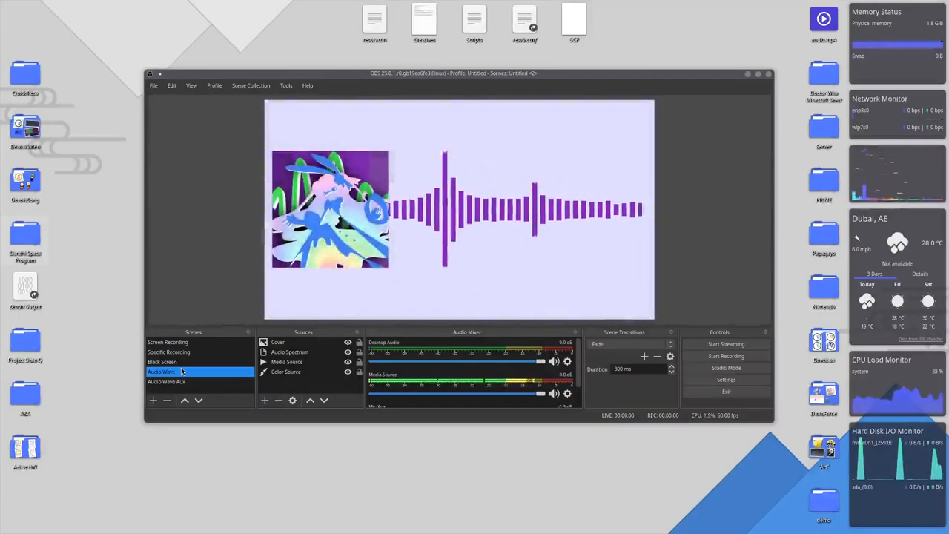
left_click(166, 381)
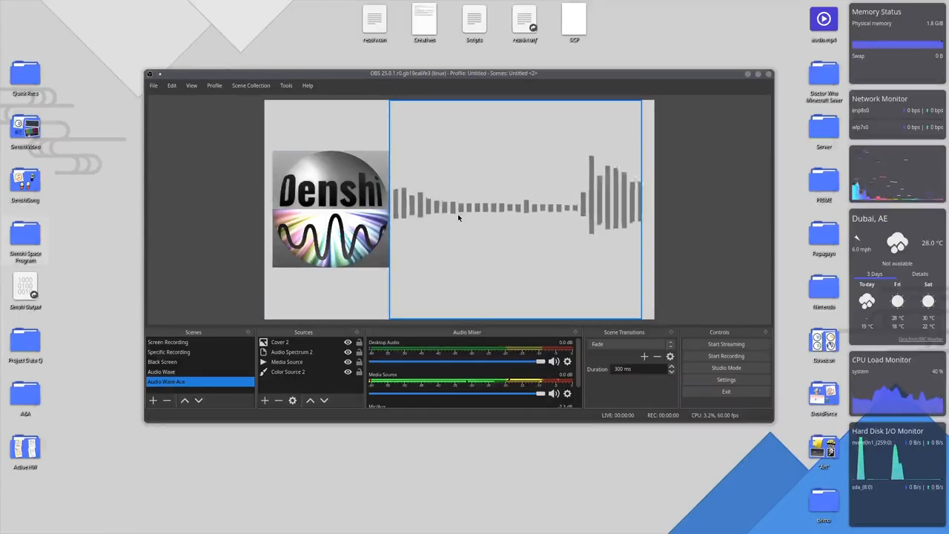
left_click(287, 372)
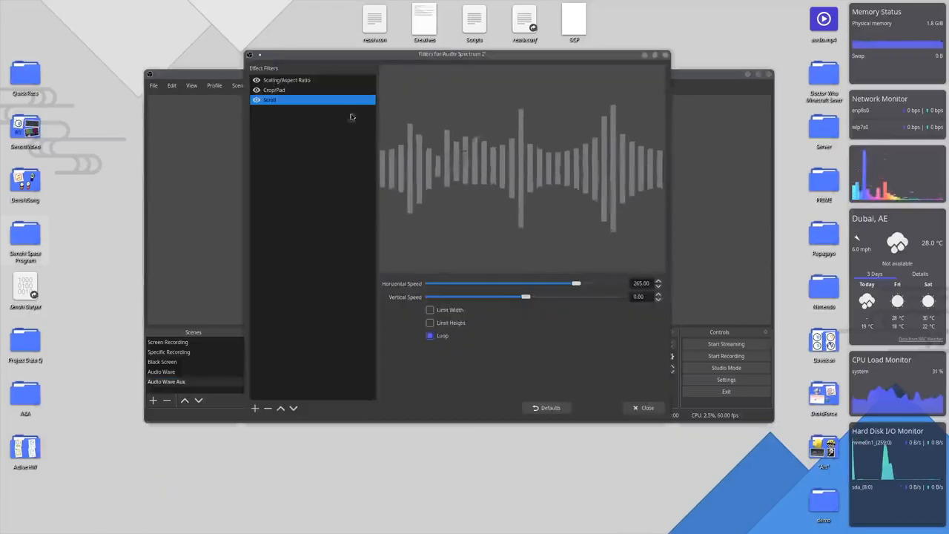
Check the Scaling/Aspect Ratio and Scroll filters, close the window, and select Audio Wave
left_click(288, 80)
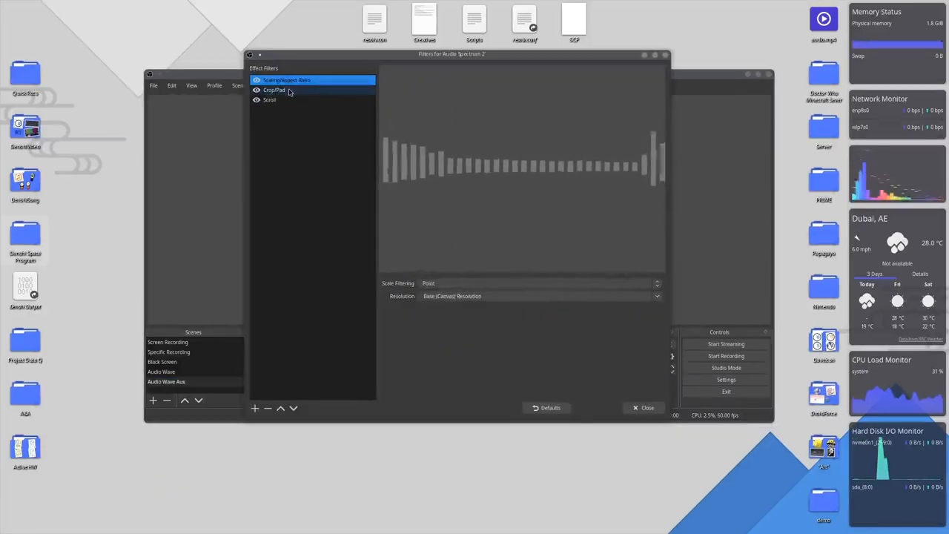
left_click(269, 100)
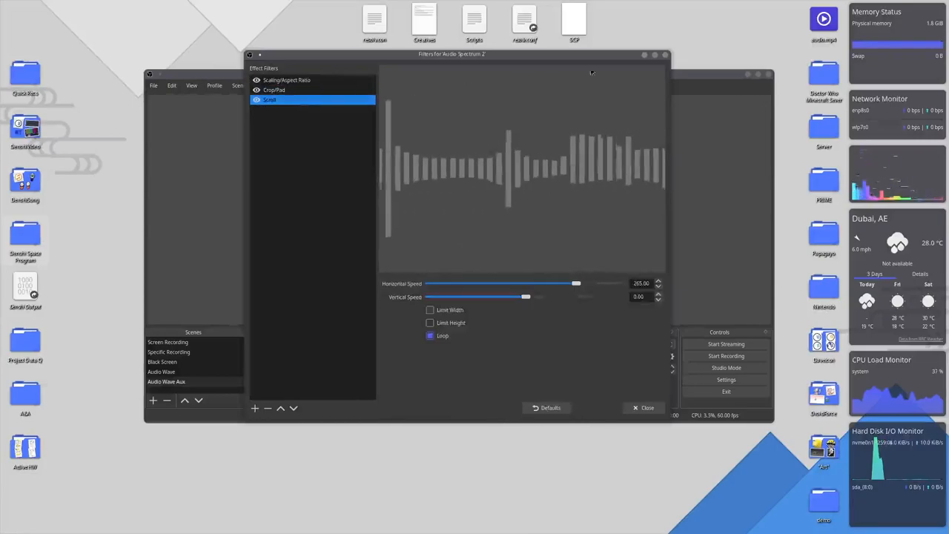
left_click(645, 407)
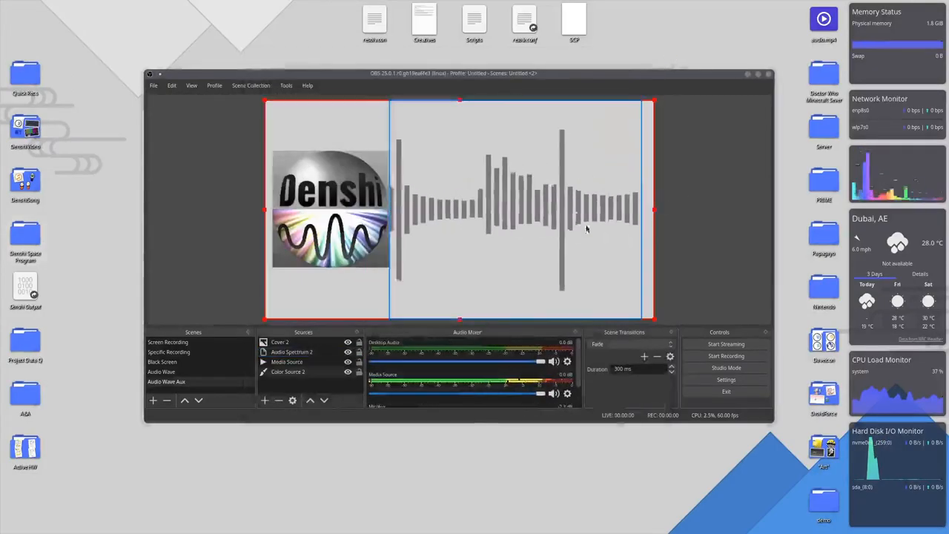
left_click(167, 371)
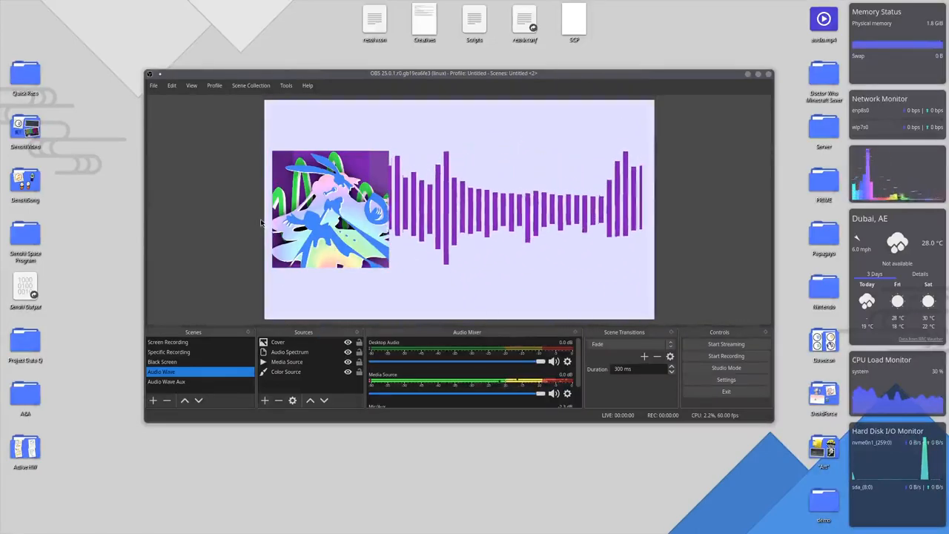
left_click(166, 381)
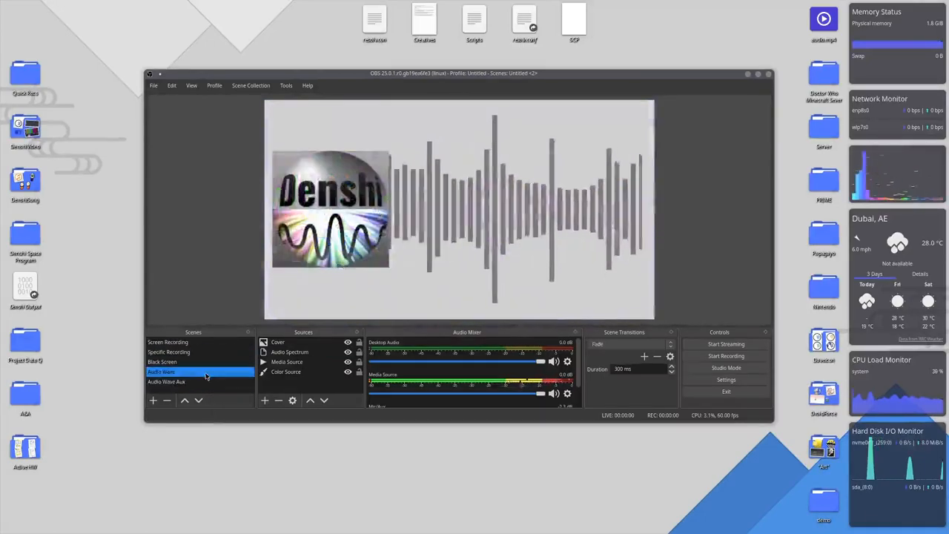
Switch to the Audio Wave Aux scene, then quit OBS Studio
left_click(166, 381)
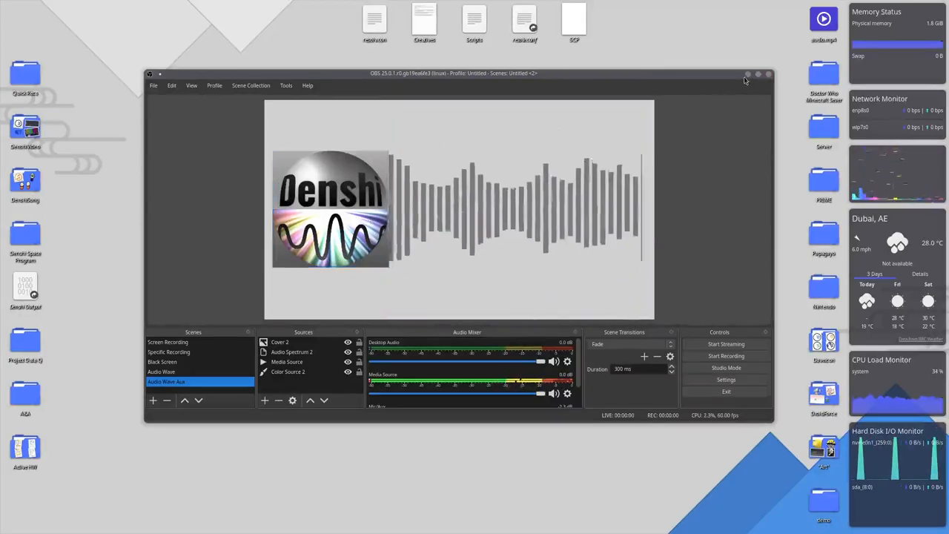
left_click(758, 73)
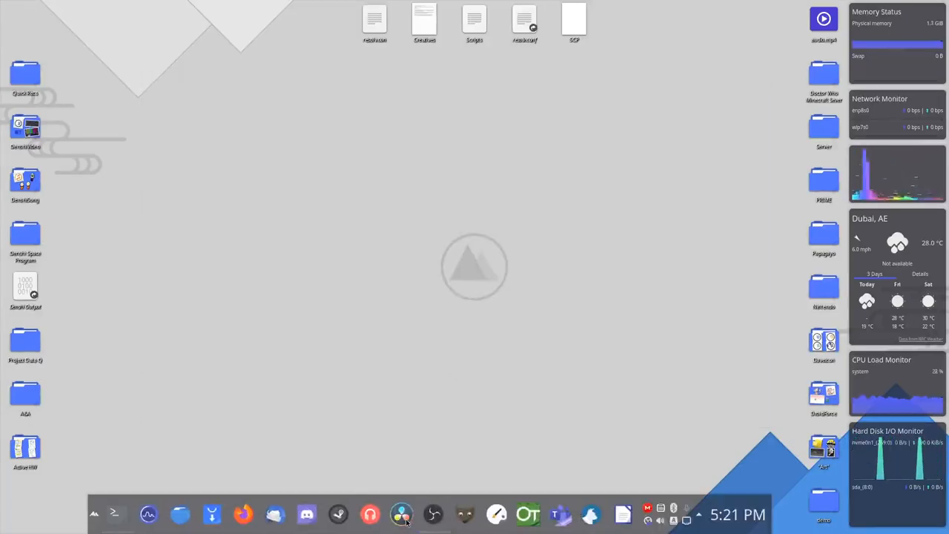
mouse_move(401, 514)
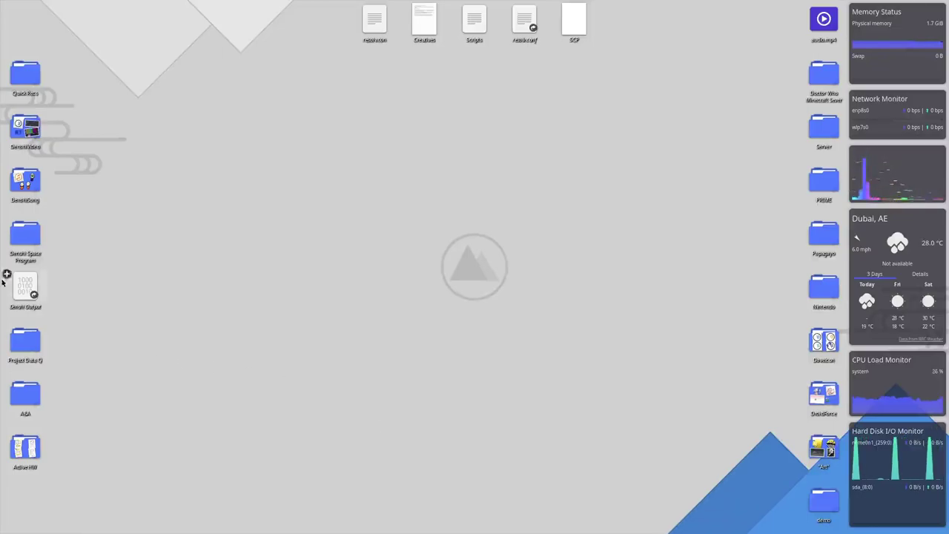
Open the Scripts desktop file in Kate to show the ffmpeg commands
double_click(26, 234)
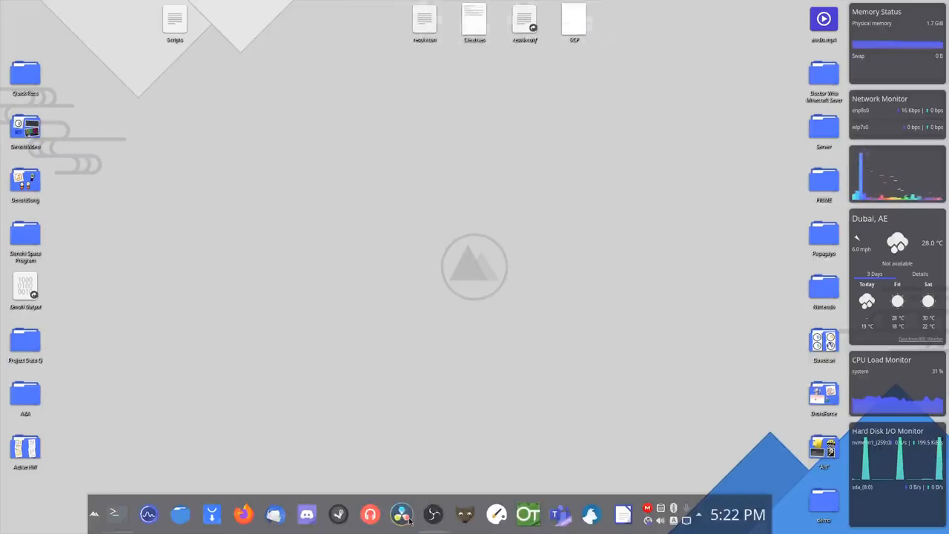
mouse_move(416, 364)
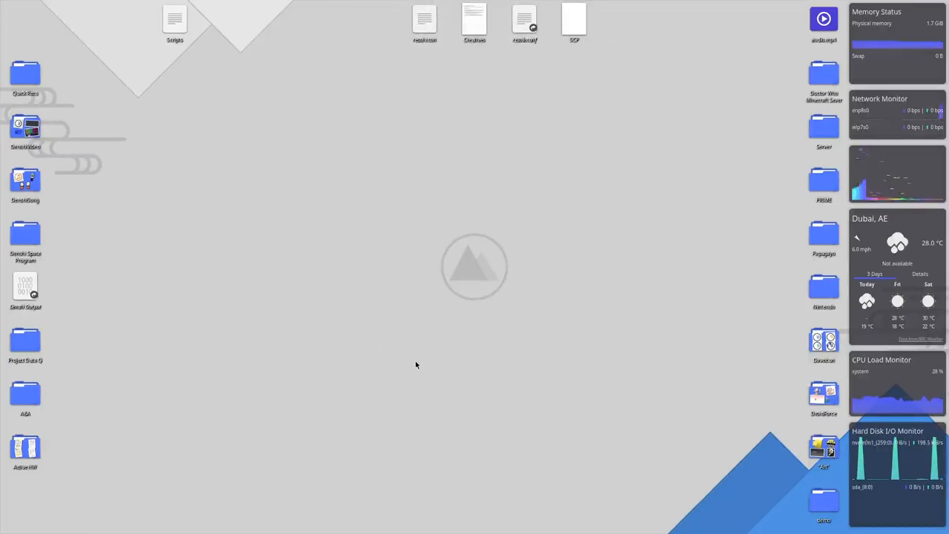
mouse_move(219, 232)
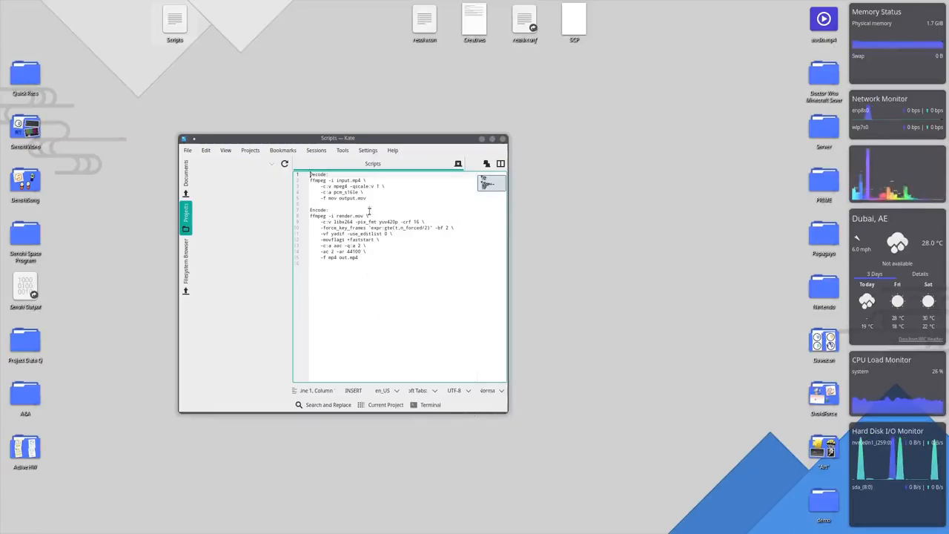
Focus the Scripts text in Kate and launch a Konsole terminal beside it
left_click(338, 180)
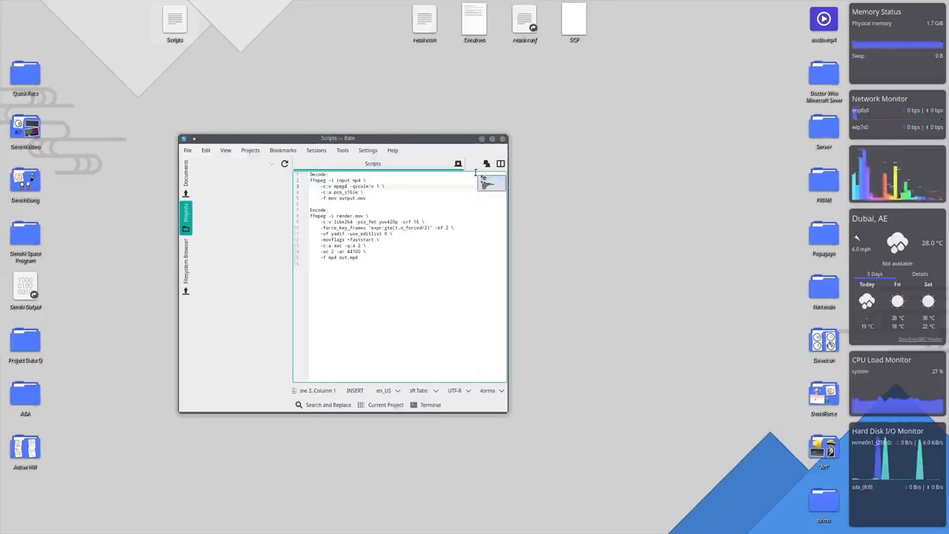
mouse_move(721, 174)
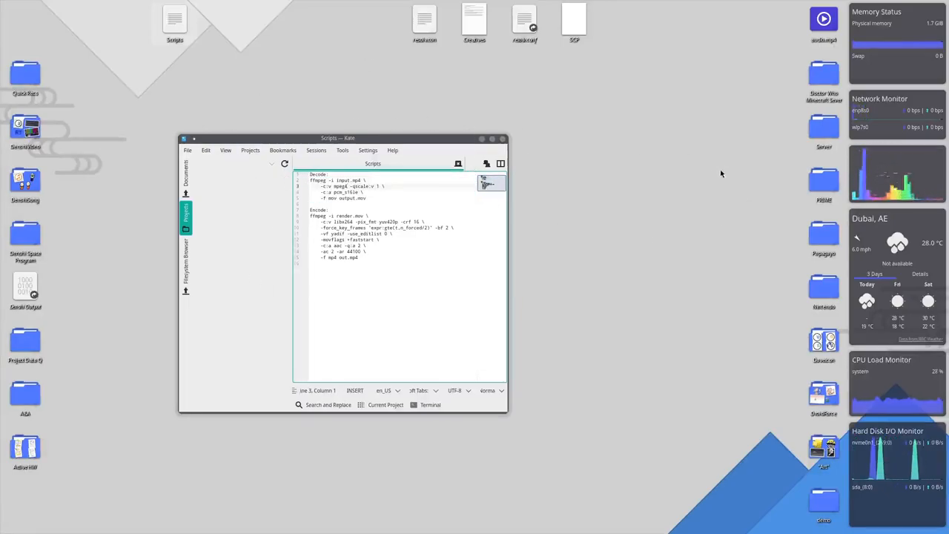
left_click(360, 257)
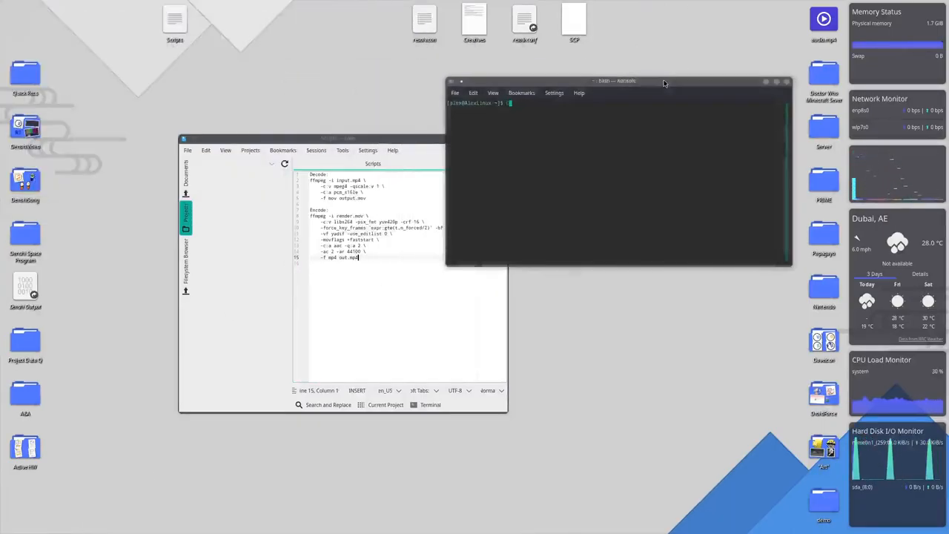
Run cd in Konsole, then close the terminal once ffmpeg's banner prints
type("cd")
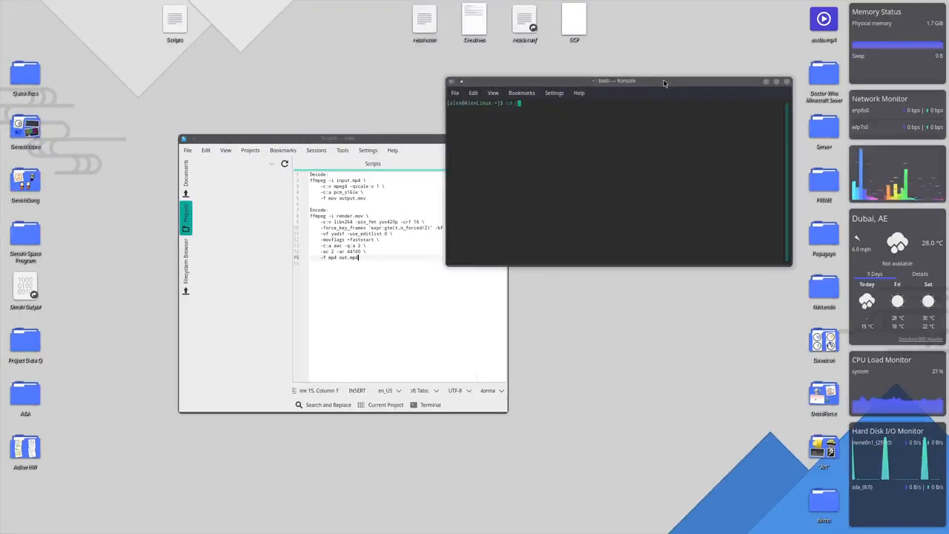
key("Return")
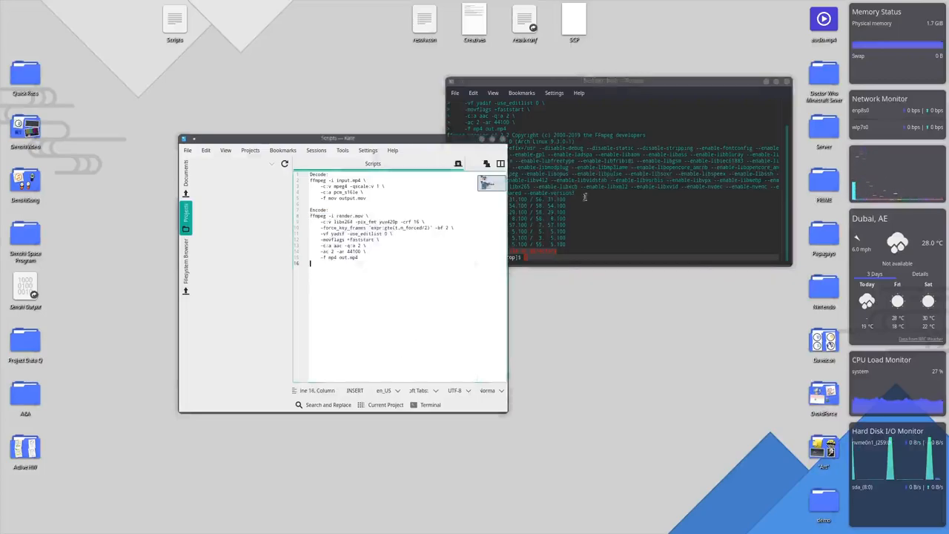
left_click(782, 81)
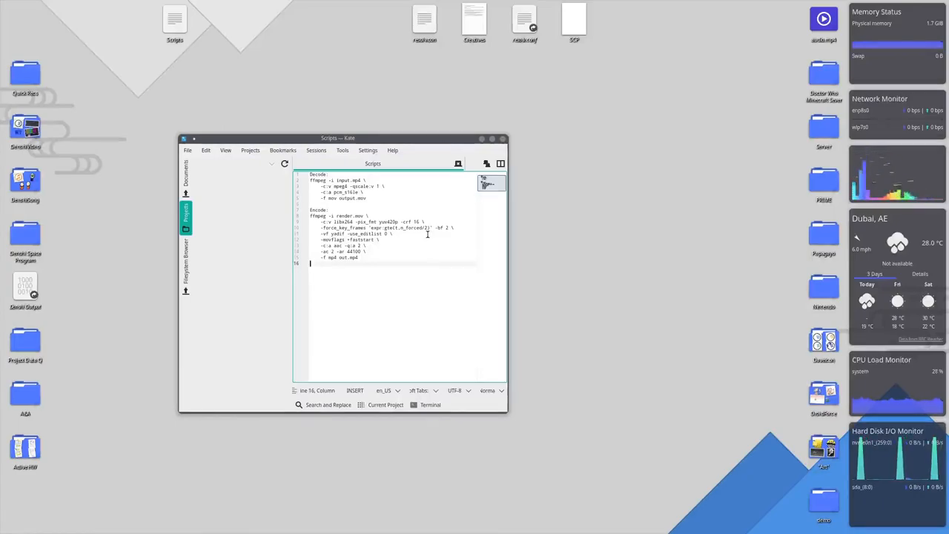
mouse_move(571, 141)
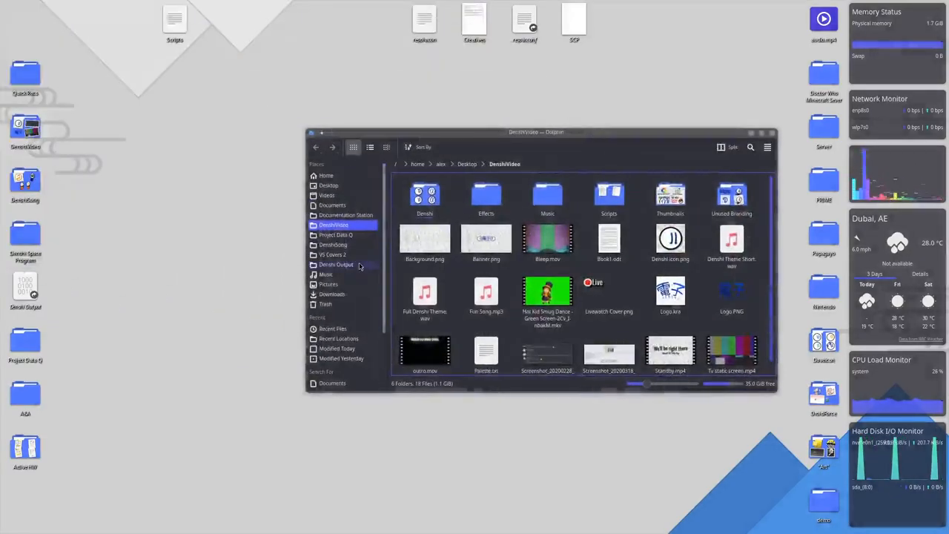
Navigate to Denshi Output on AlexDisk's Backup folder, selecting then clearing its three subfolders
left_click(336, 265)
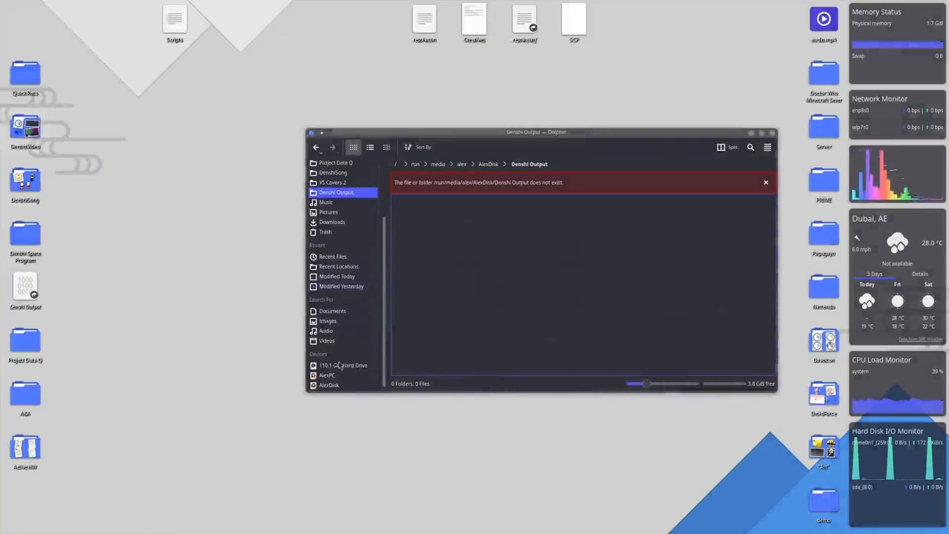
left_click(329, 385)
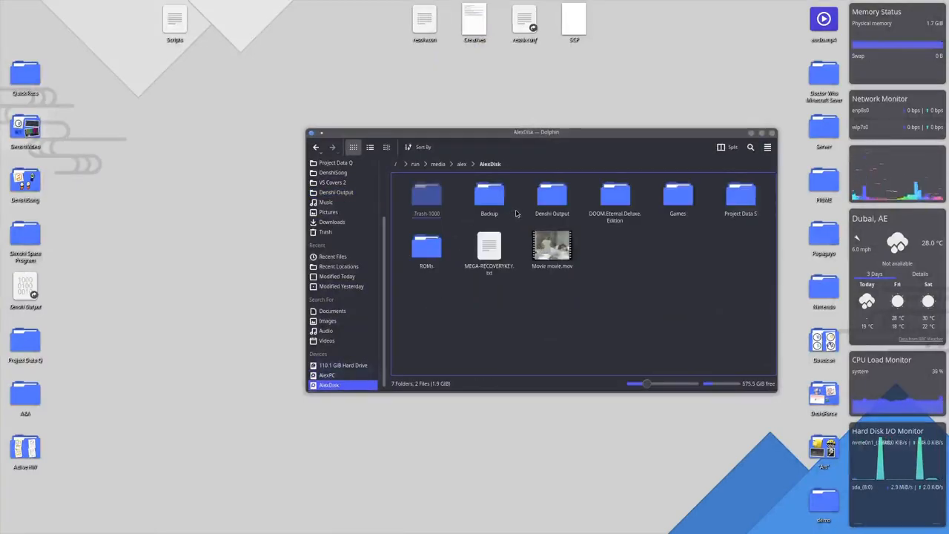
double_click(489, 195)
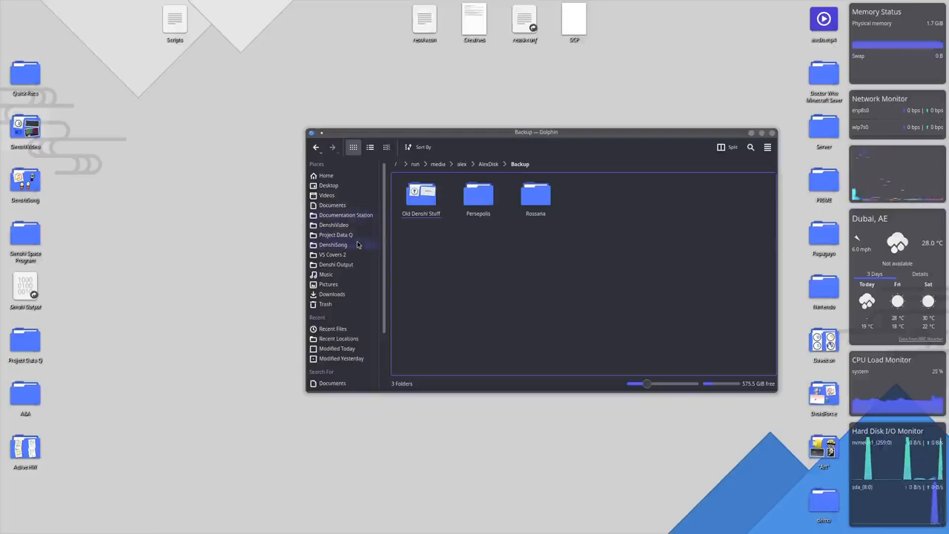
left_click(336, 264)
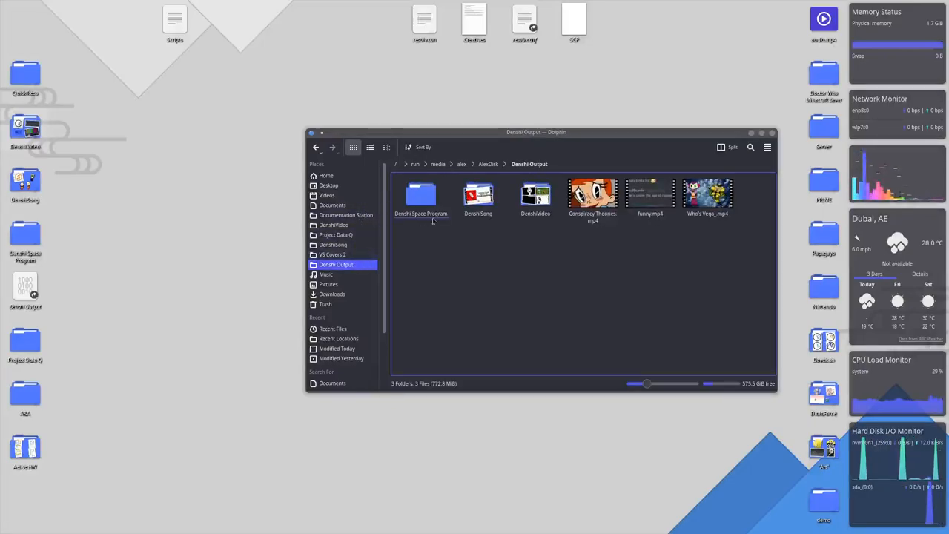
left_click(478, 195)
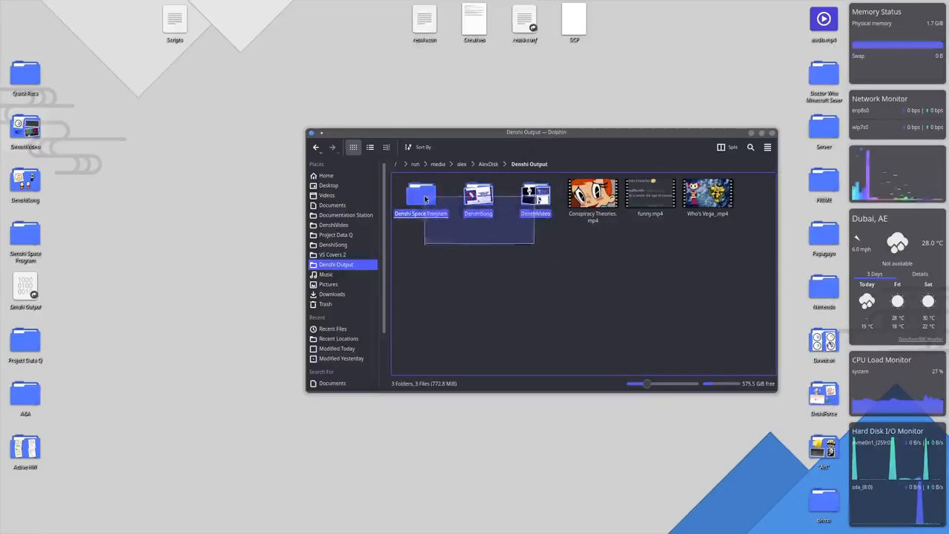
left_click(631, 288)
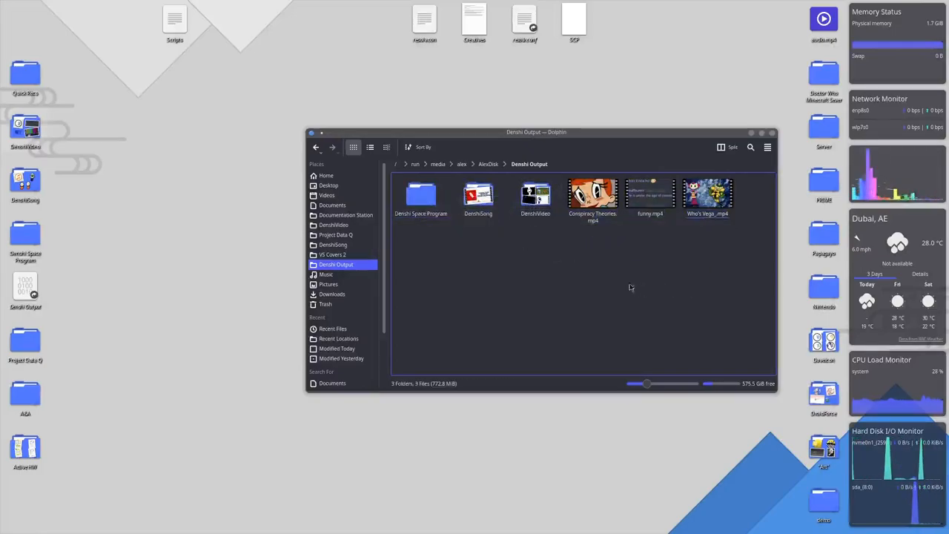
mouse_move(582, 243)
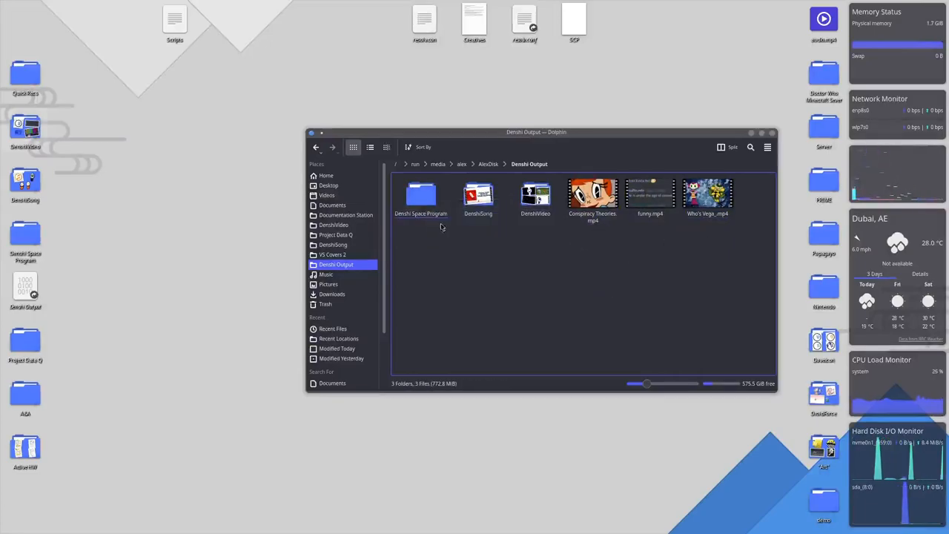
Browse the Denshi Space Program and DenshiVideo subfolders, then close Dolphin
double_click(420, 195)
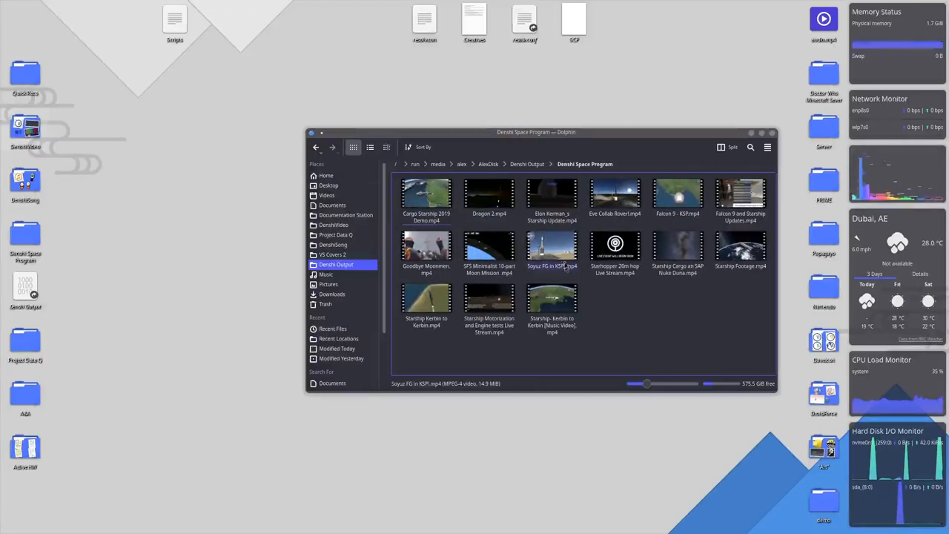
left_click(332, 244)
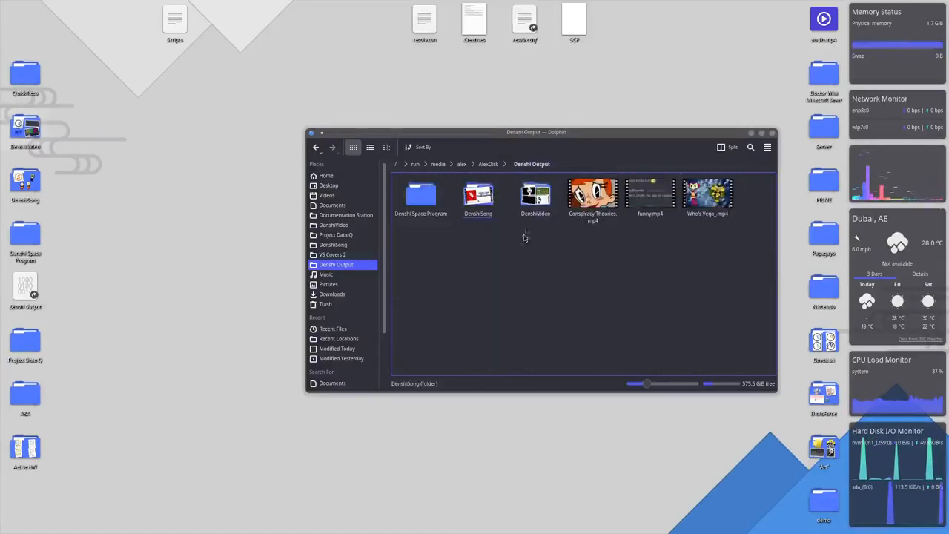
double_click(536, 194)
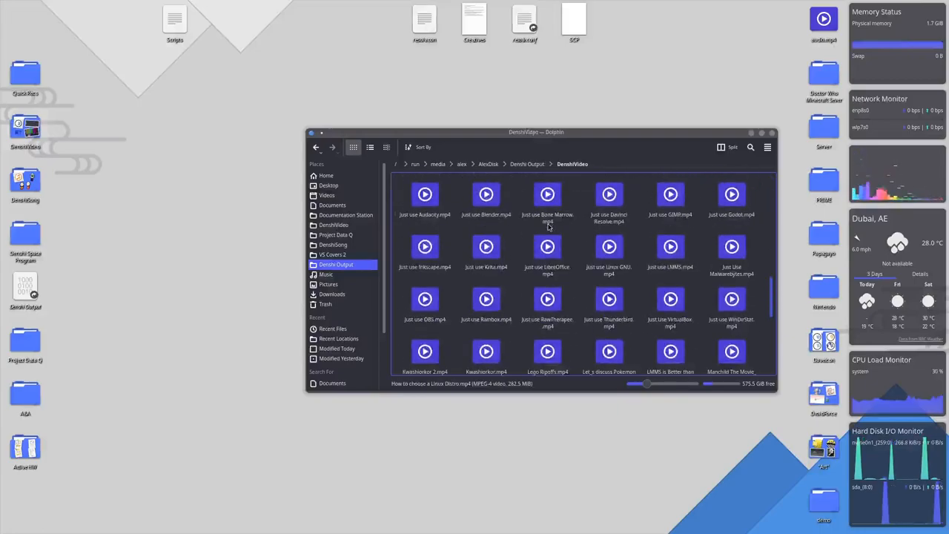
scroll("down", 3)
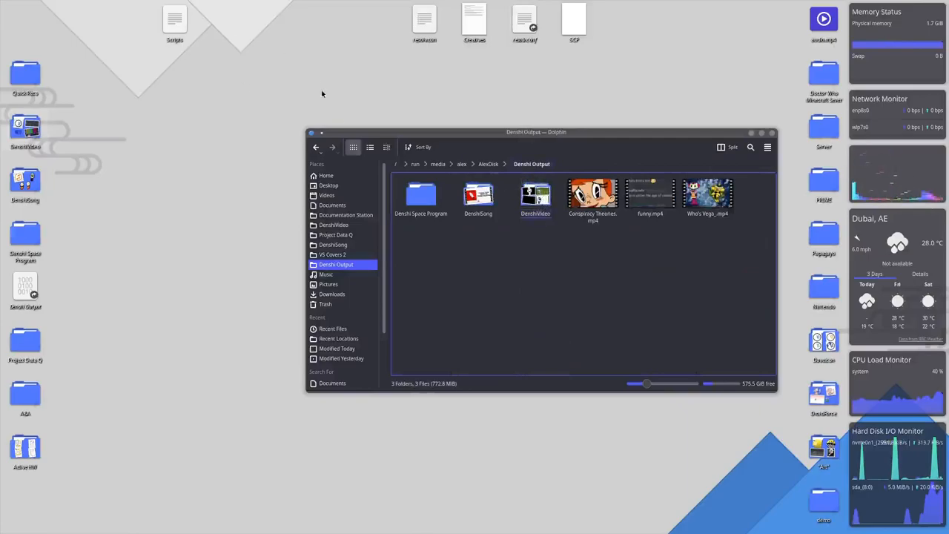
mouse_move(483, 74)
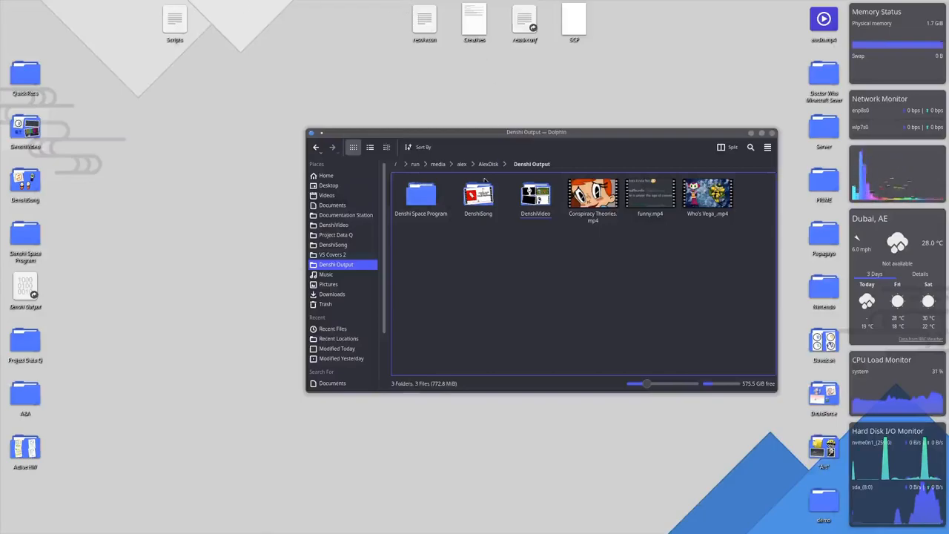
left_click(648, 508)
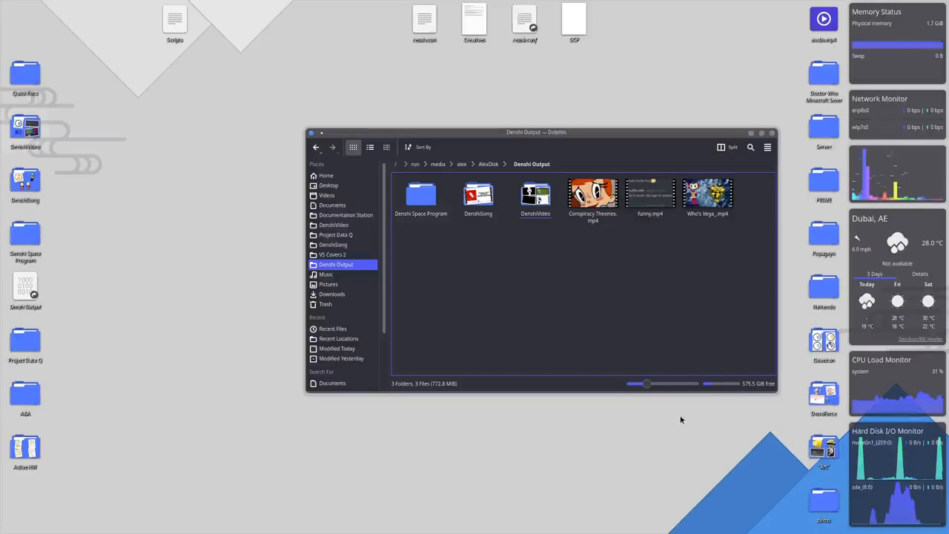
mouse_move(485, 336)
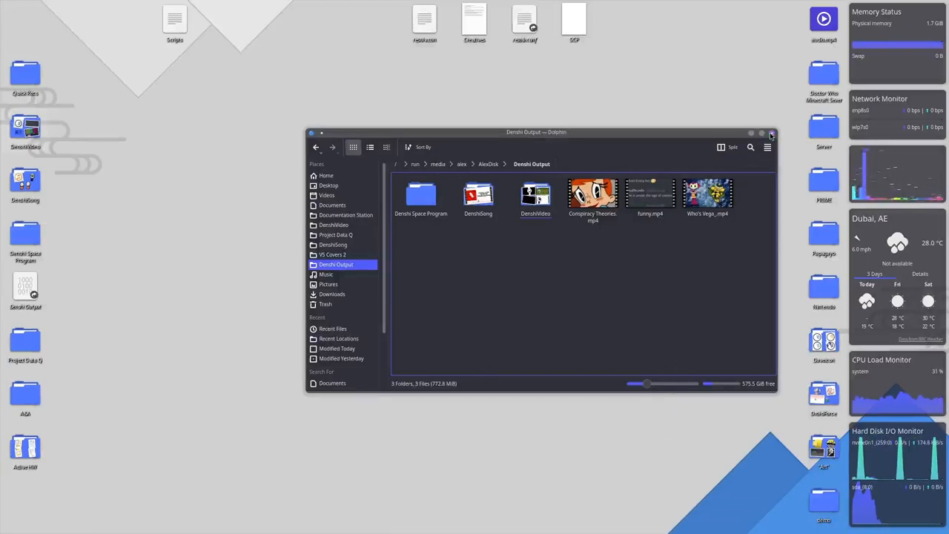
left_click(771, 133)
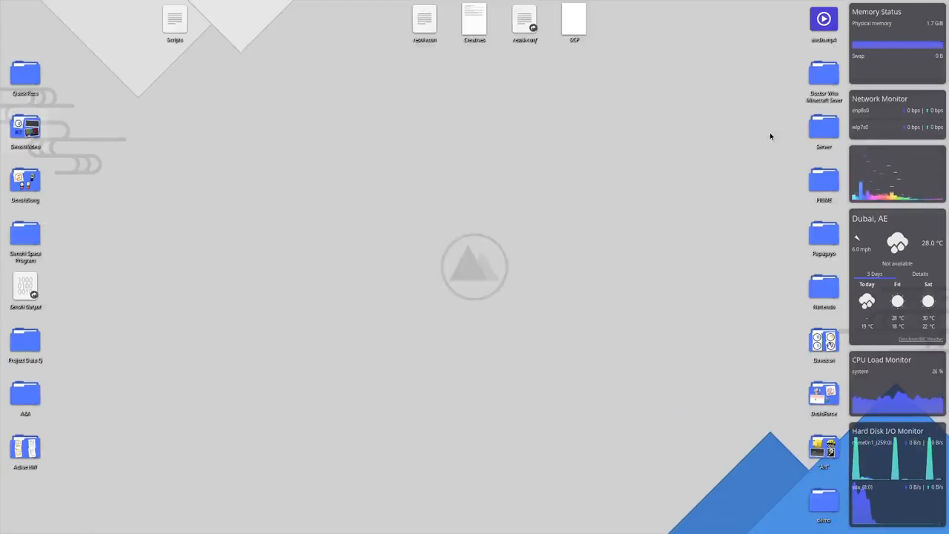
mouse_move(122, 508)
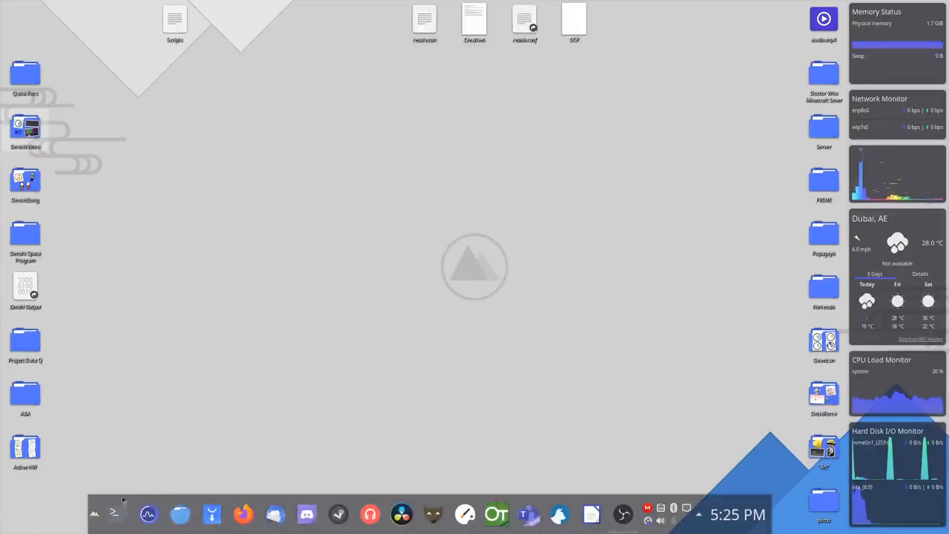
Launch System Settings, point out Layan as the global theme, and leave that page unchanged
left_click(93, 514)
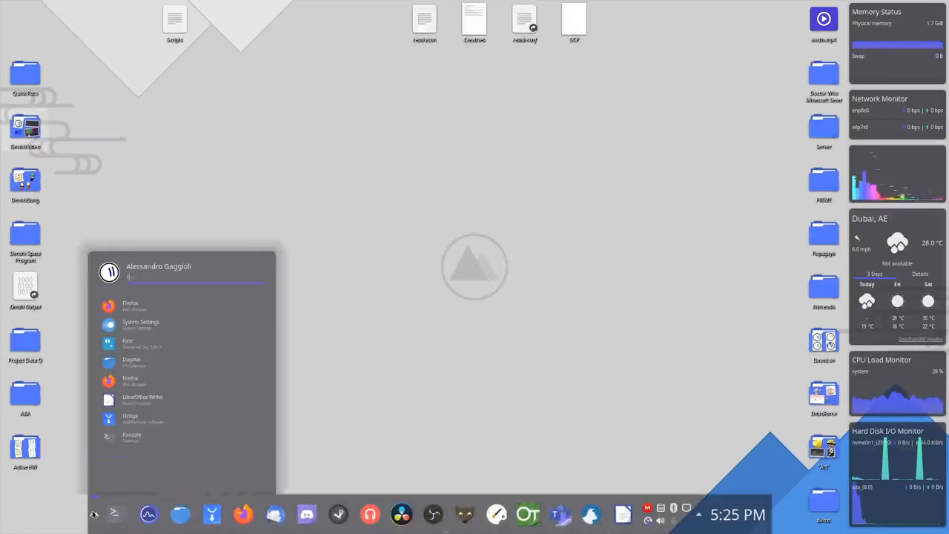
left_click(141, 325)
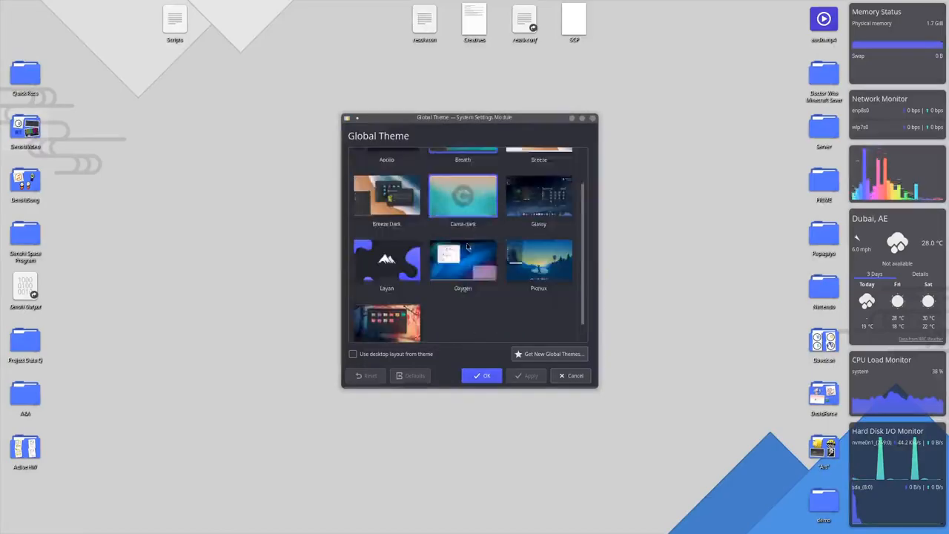
scroll("down", 3)
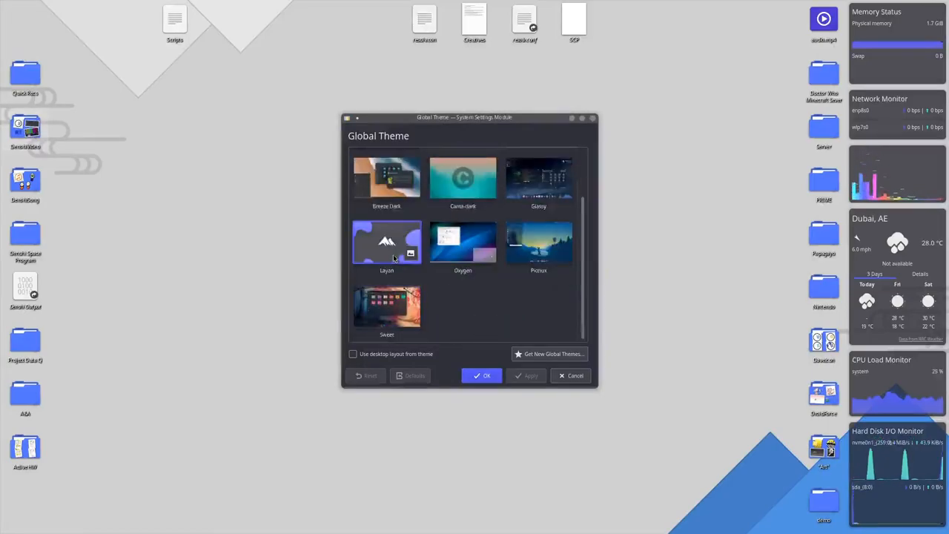
mouse_move(387, 242)
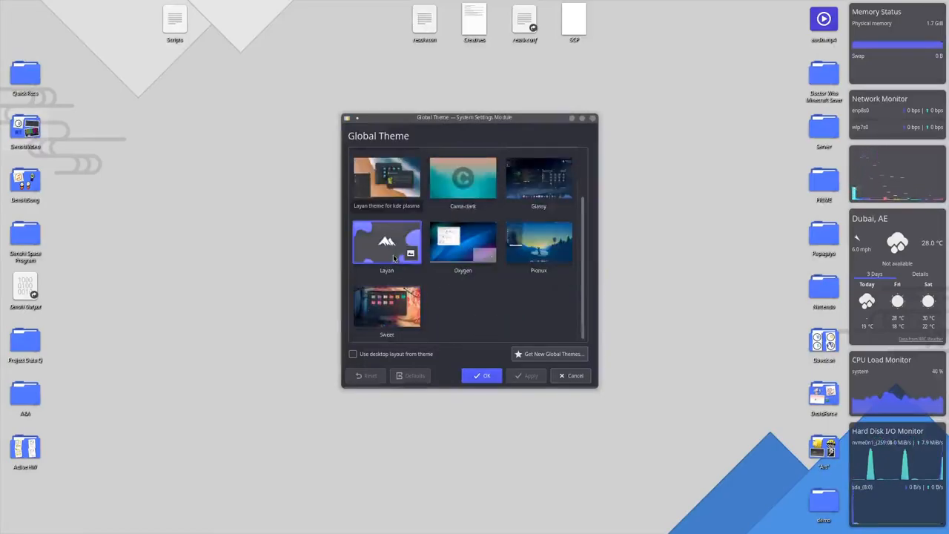
left_click(387, 178)
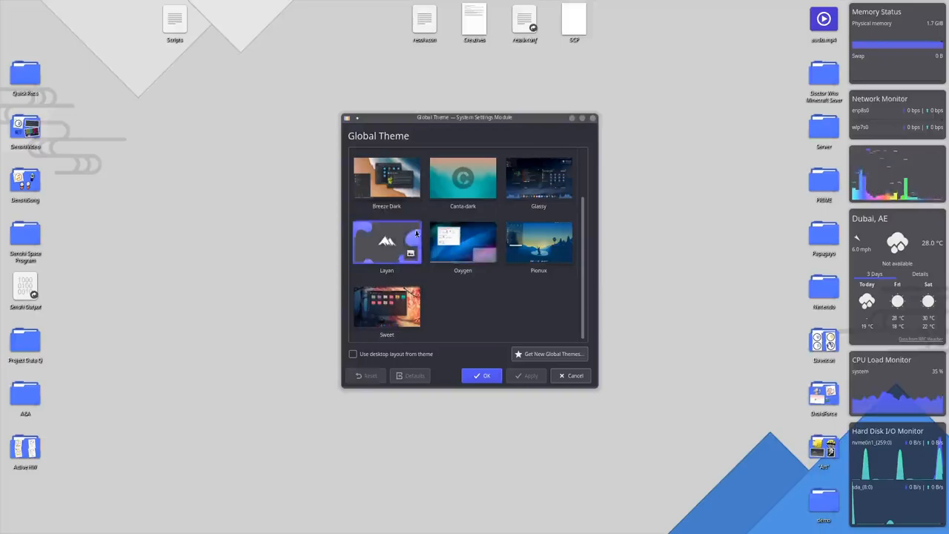
left_click(482, 375)
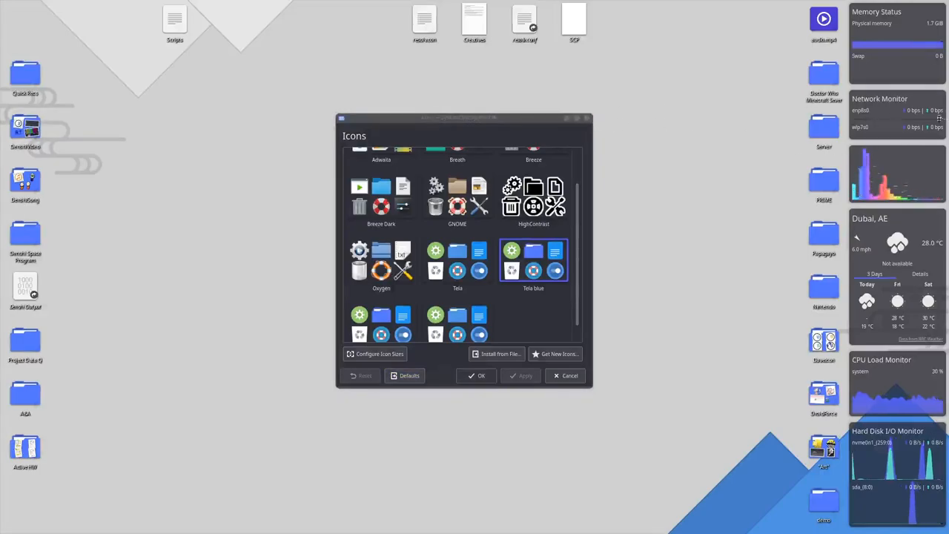
mouse_move(531, 302)
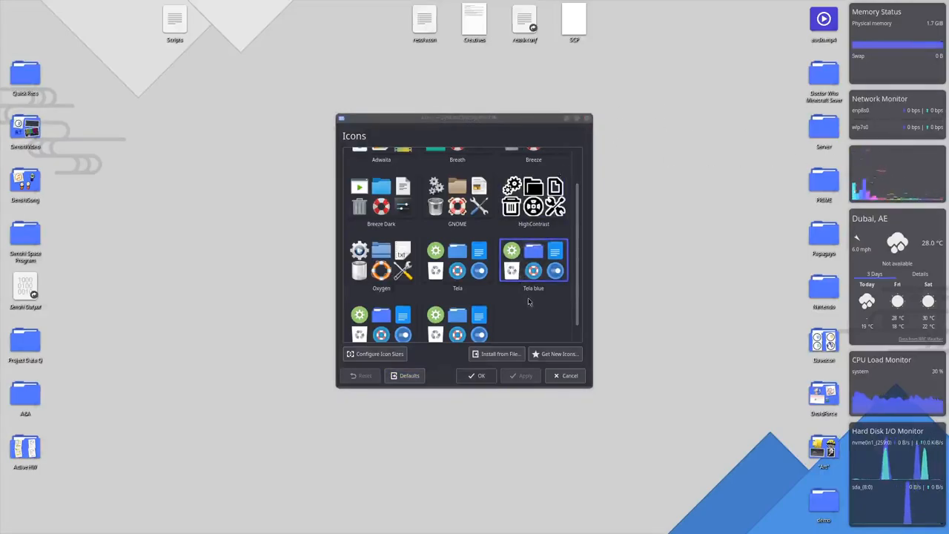
Preview the Breeze icon theme, then keep Tela blue selected
scroll("up", 3)
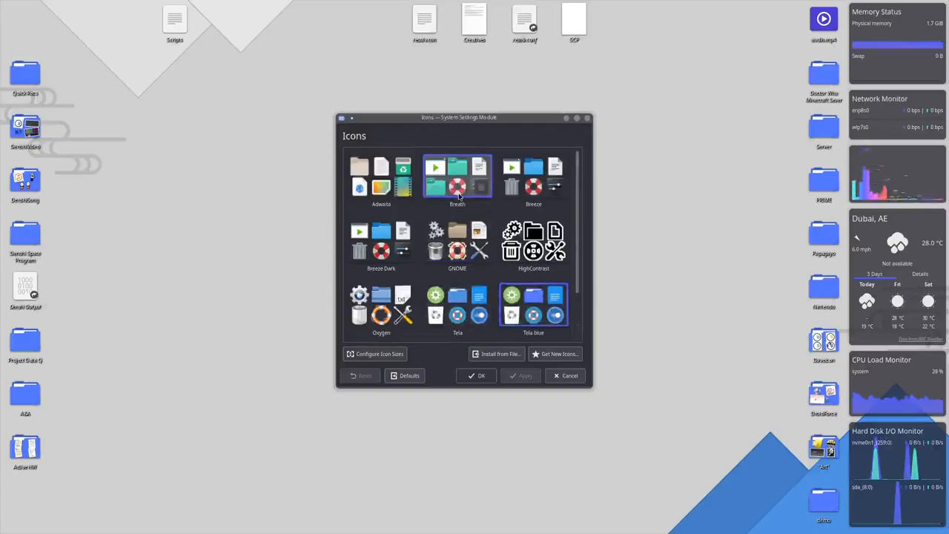
left_click(534, 177)
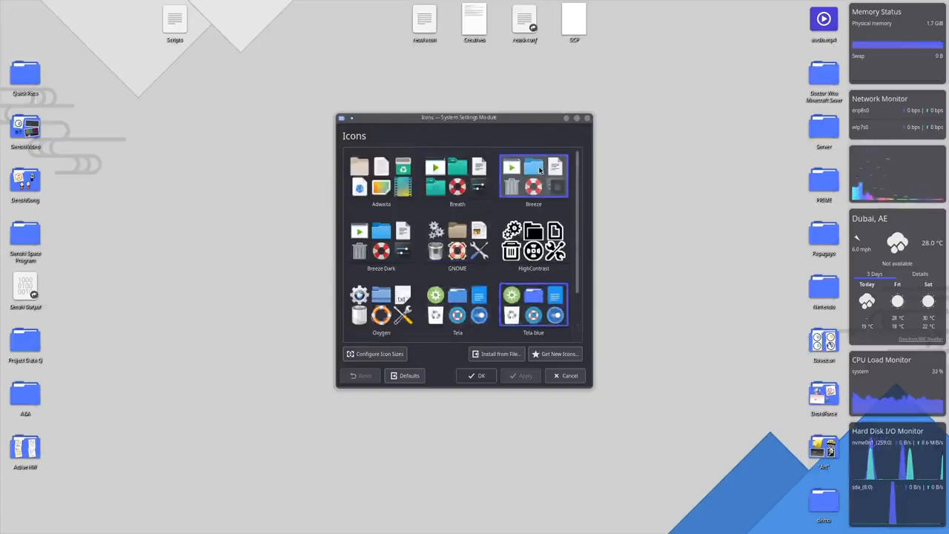
mouse_move(534, 171)
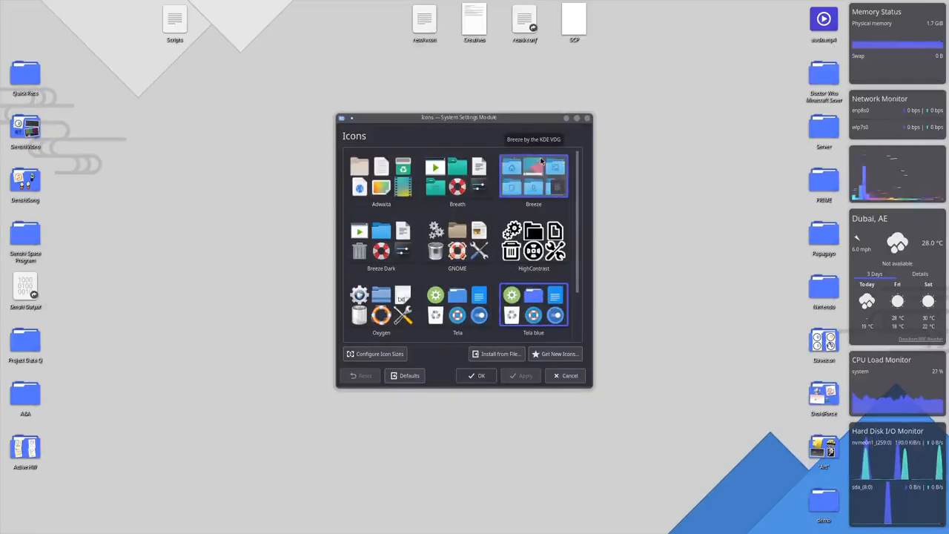
scroll("down", 3)
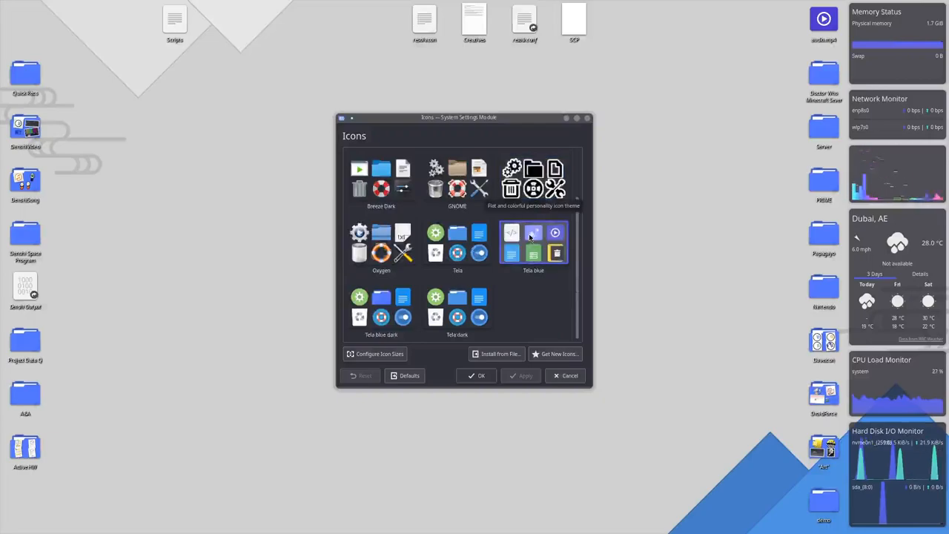
left_click(534, 245)
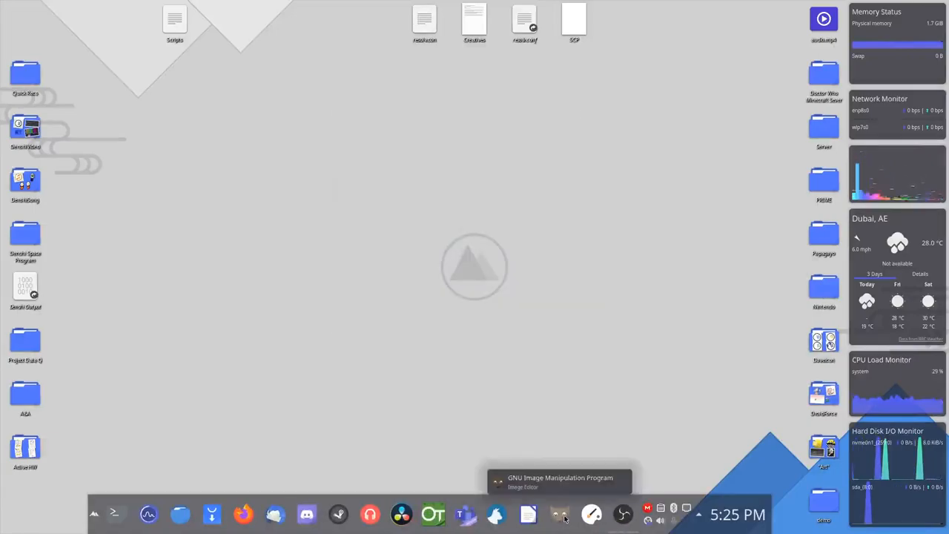
mouse_move(400, 513)
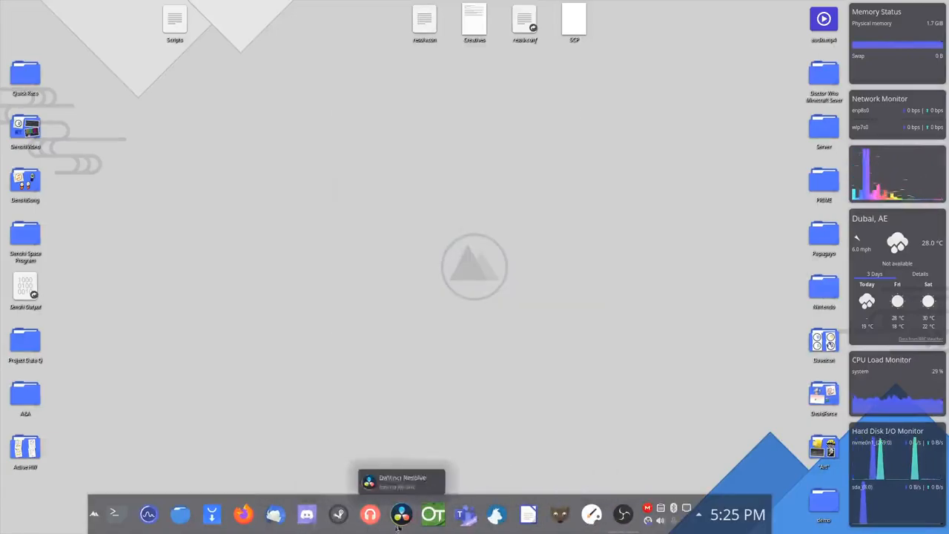
mouse_move(528, 513)
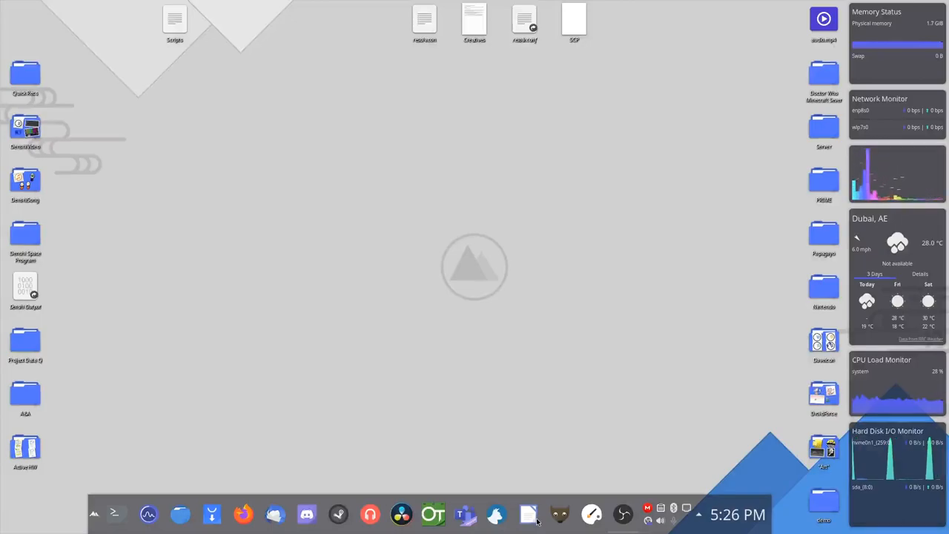
mouse_move(614, 403)
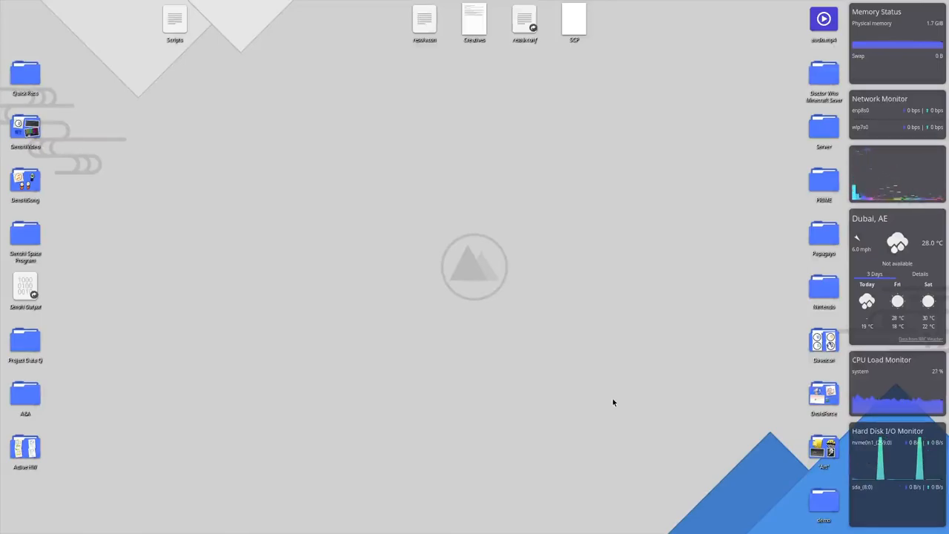
mouse_move(667, 311)
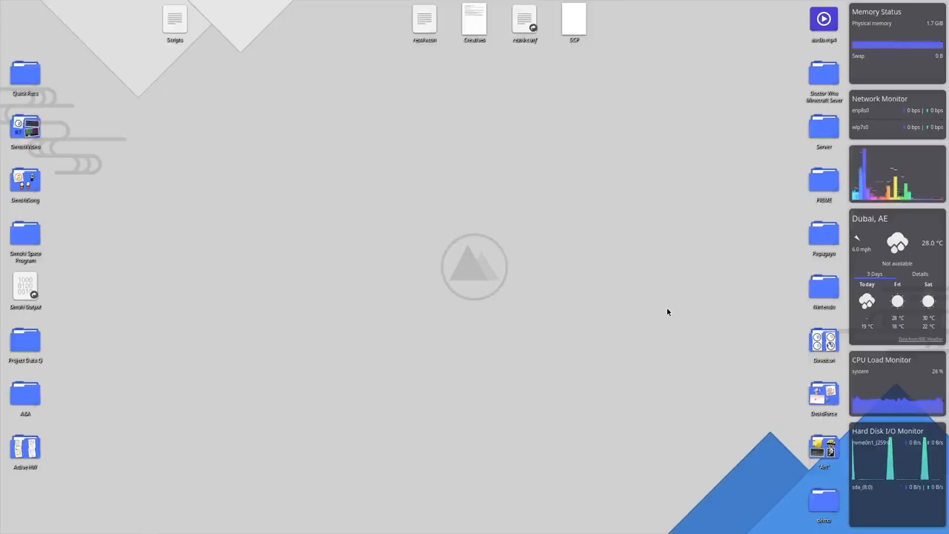
mouse_move(652, 364)
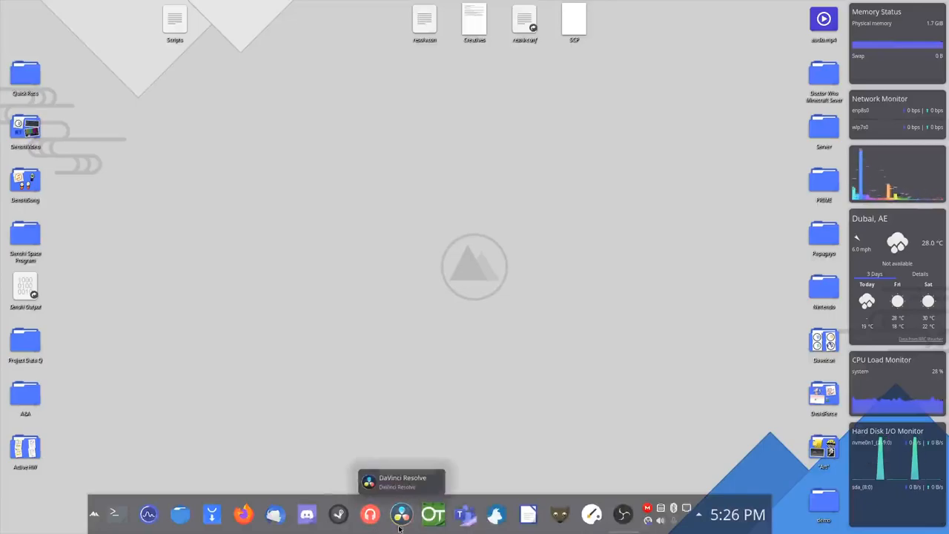
mouse_move(115, 513)
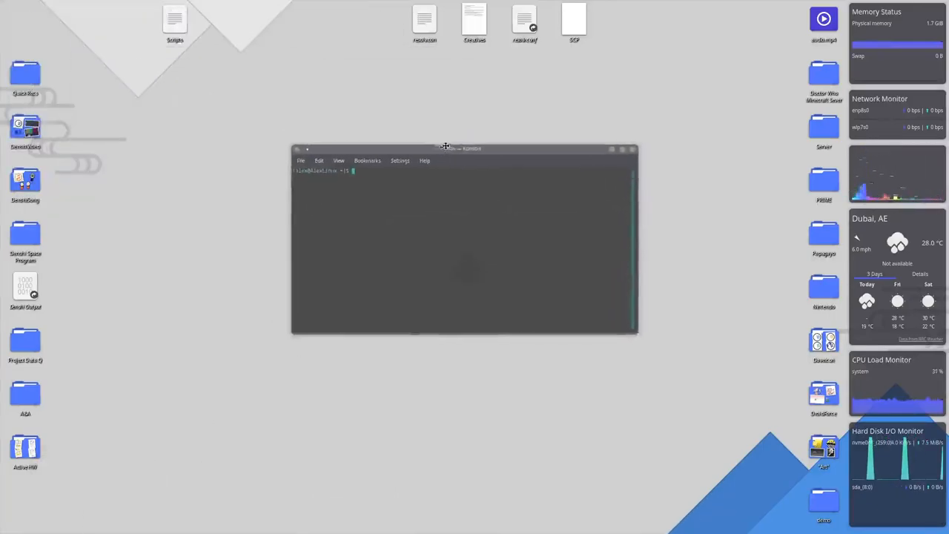
Reposition Konsole, run a yay search for 'davinci', review the packages, and close it
left_click_drag(445, 148, 456, 143)
type("./my-sc")
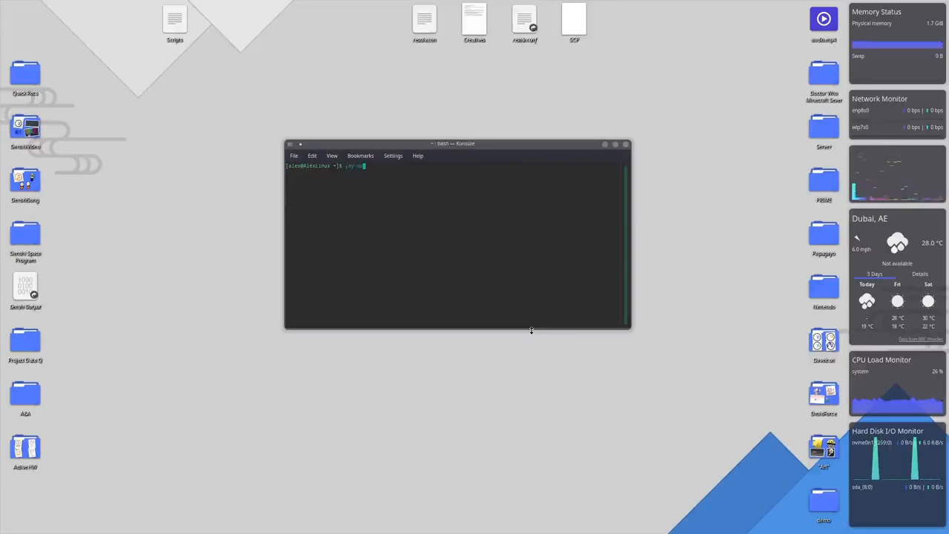
type("davinci-resolve")
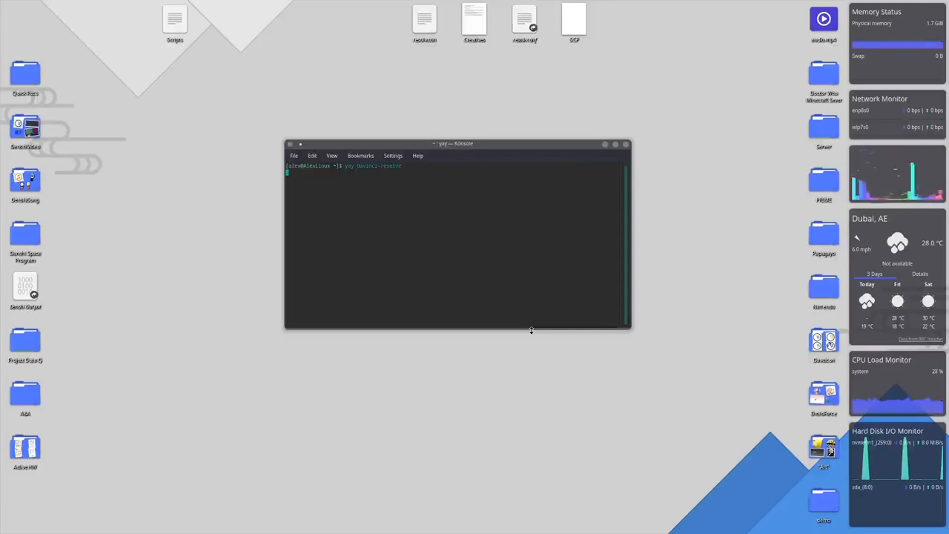
key("Return")
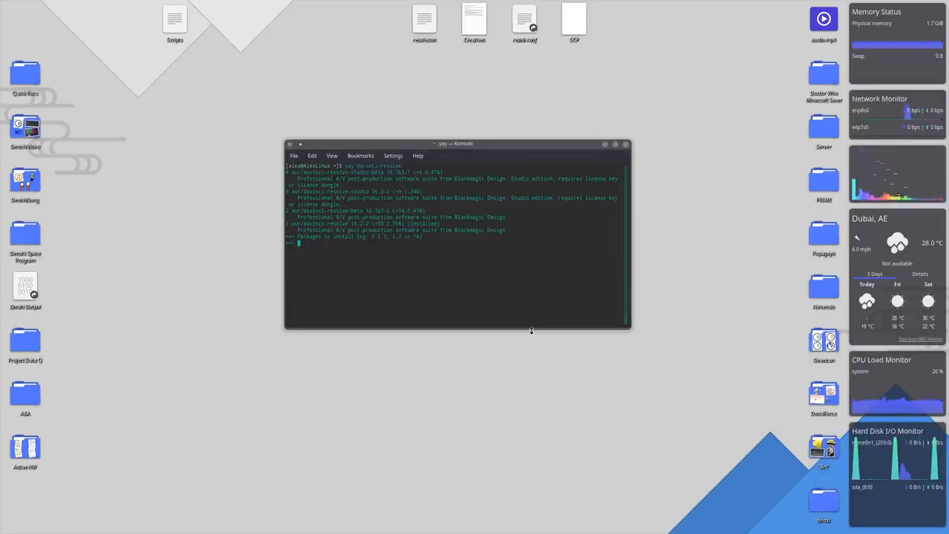
left_click(627, 144)
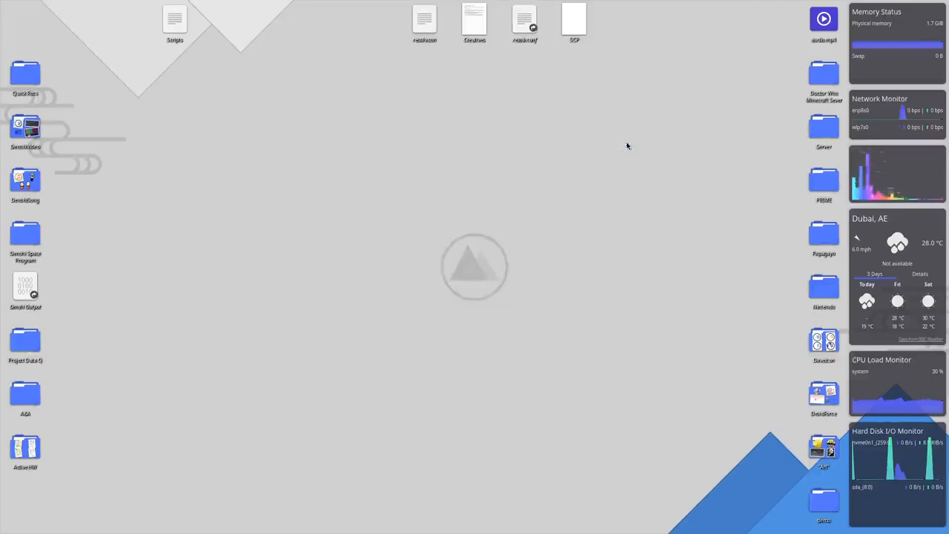
mouse_move(639, 124)
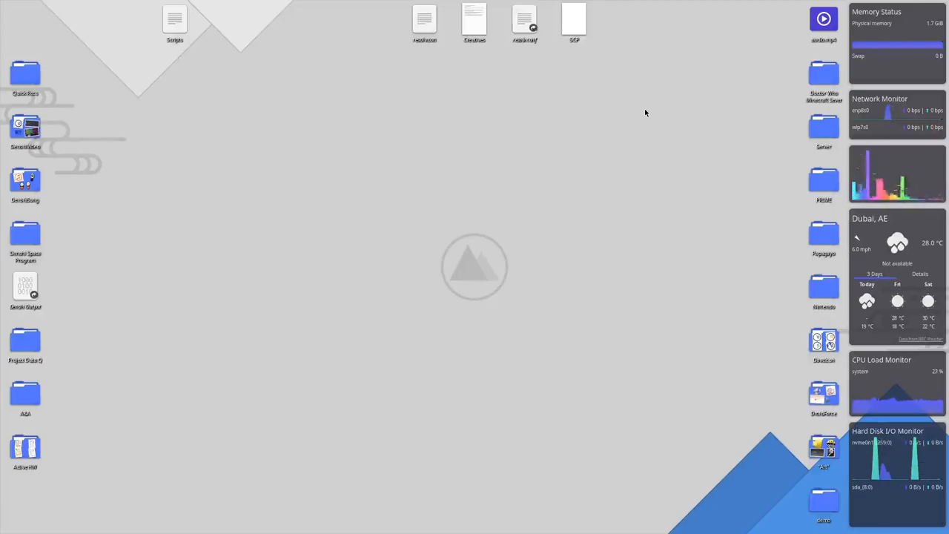
mouse_move(655, 468)
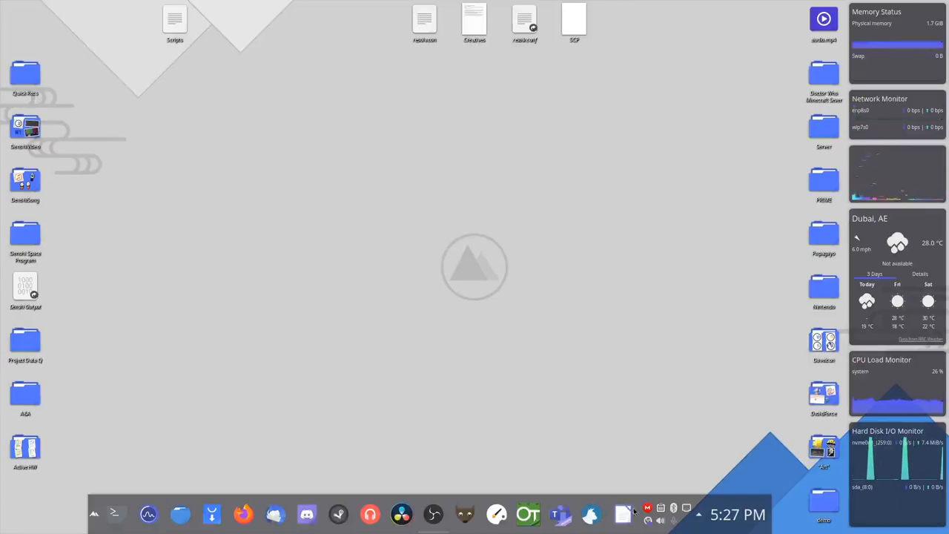
Expand the system tray's Status and Notifications list and open Notifications
left_click(624, 514)
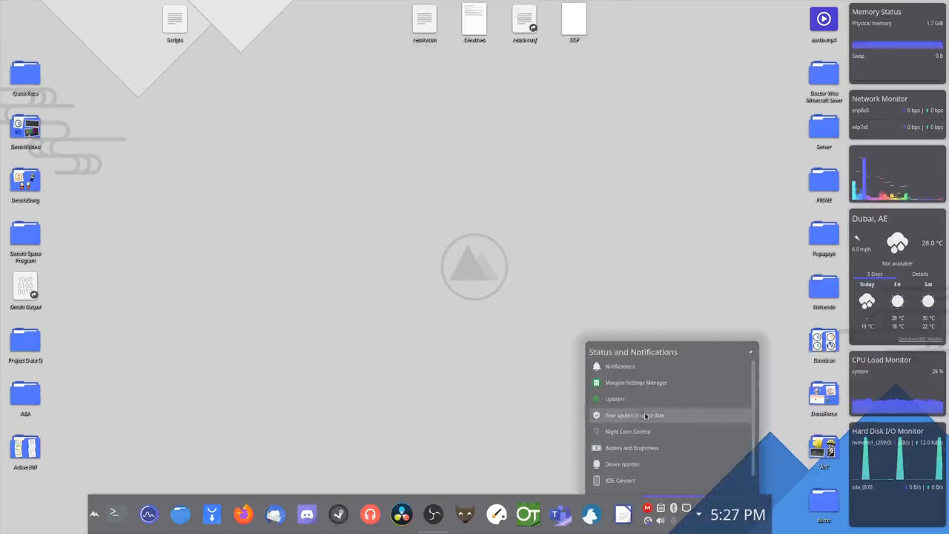
left_click(620, 366)
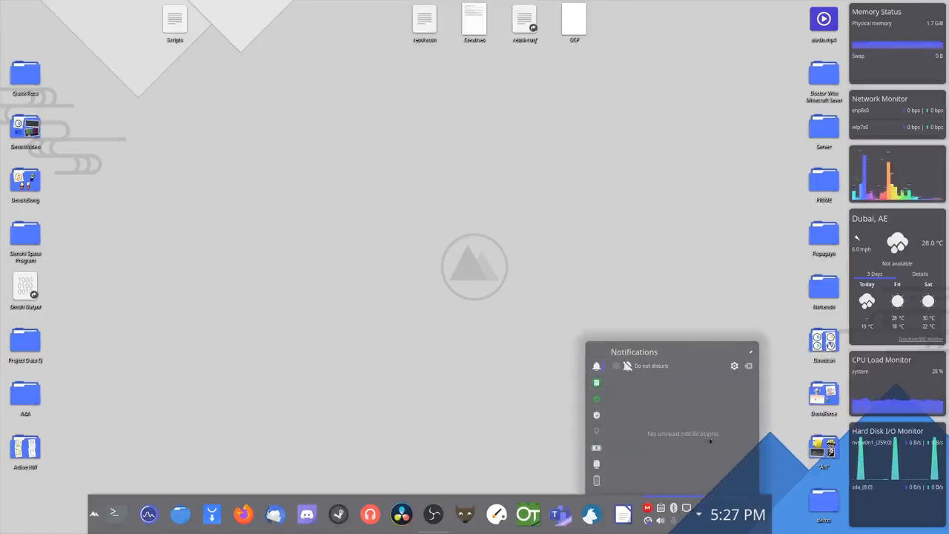